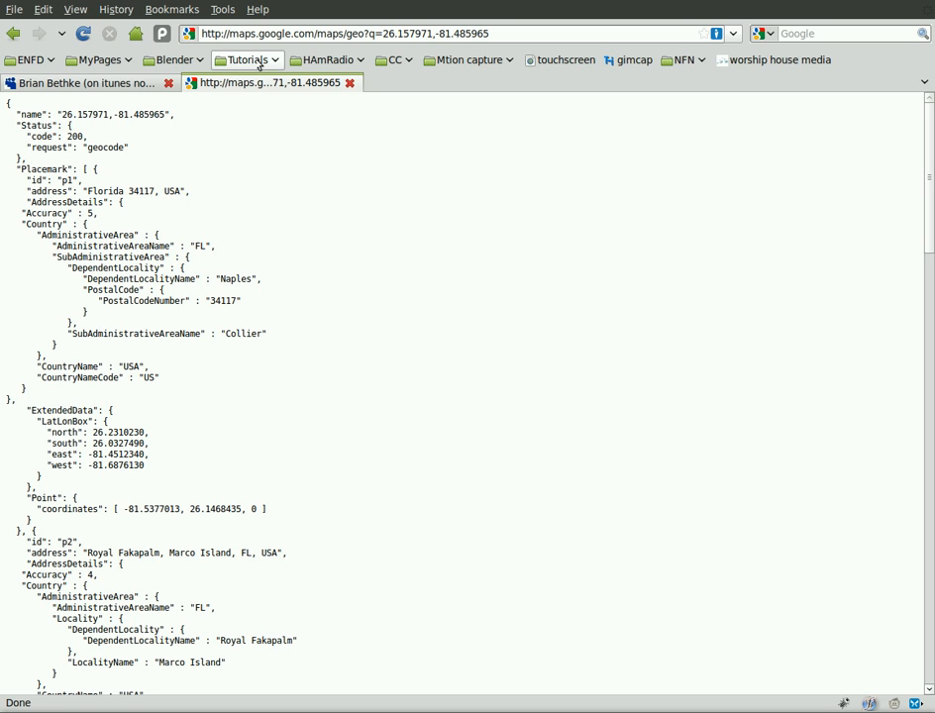
pyautogui.moveTo(193, 18)
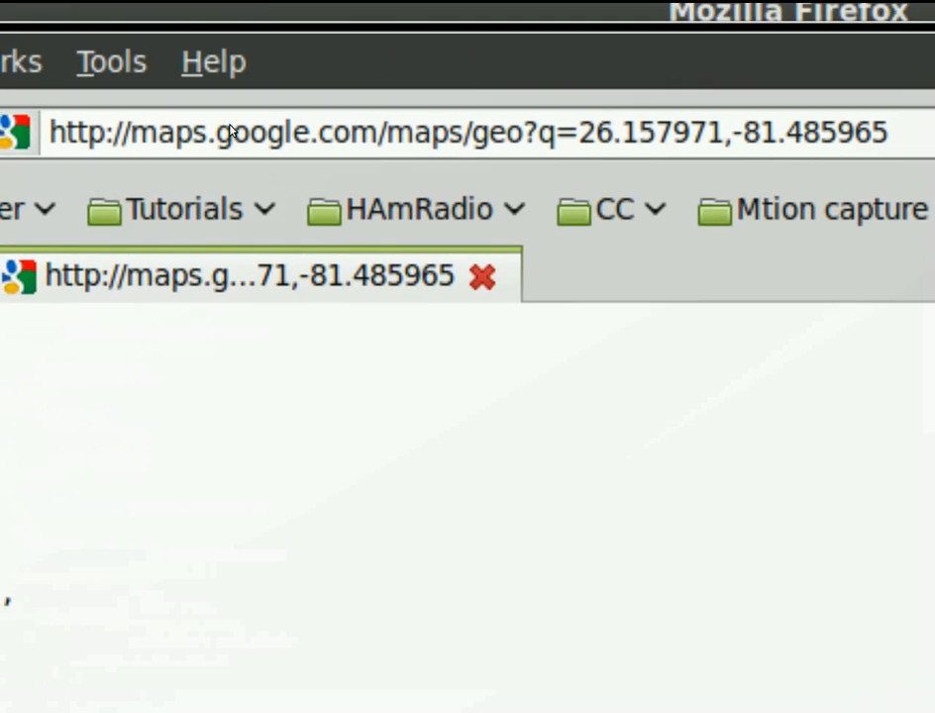
pyautogui.moveTo(403, 149)
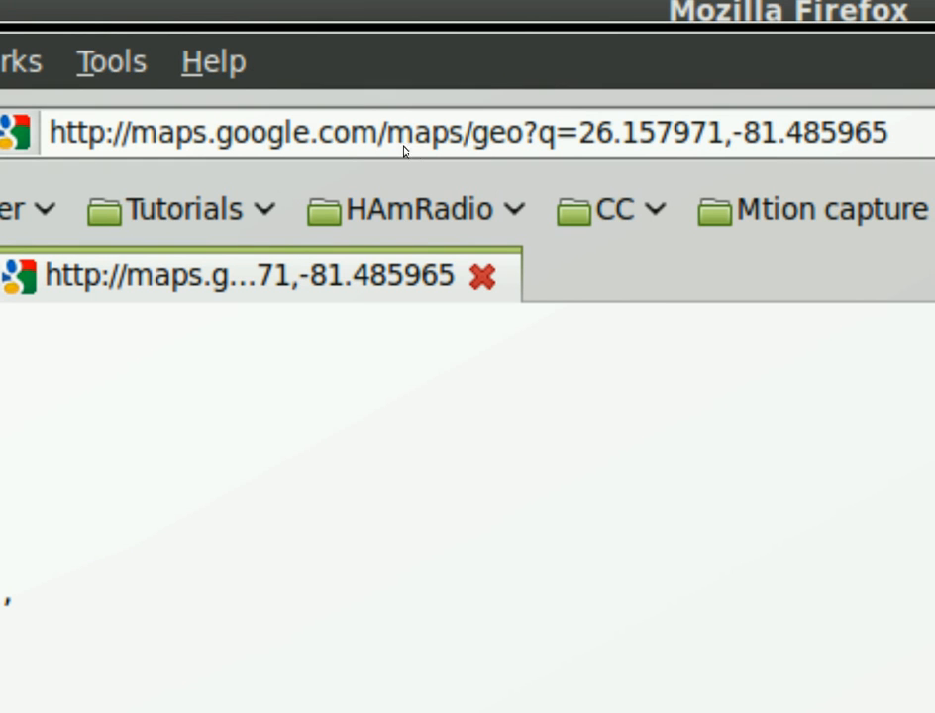
pyautogui.moveTo(500, 149)
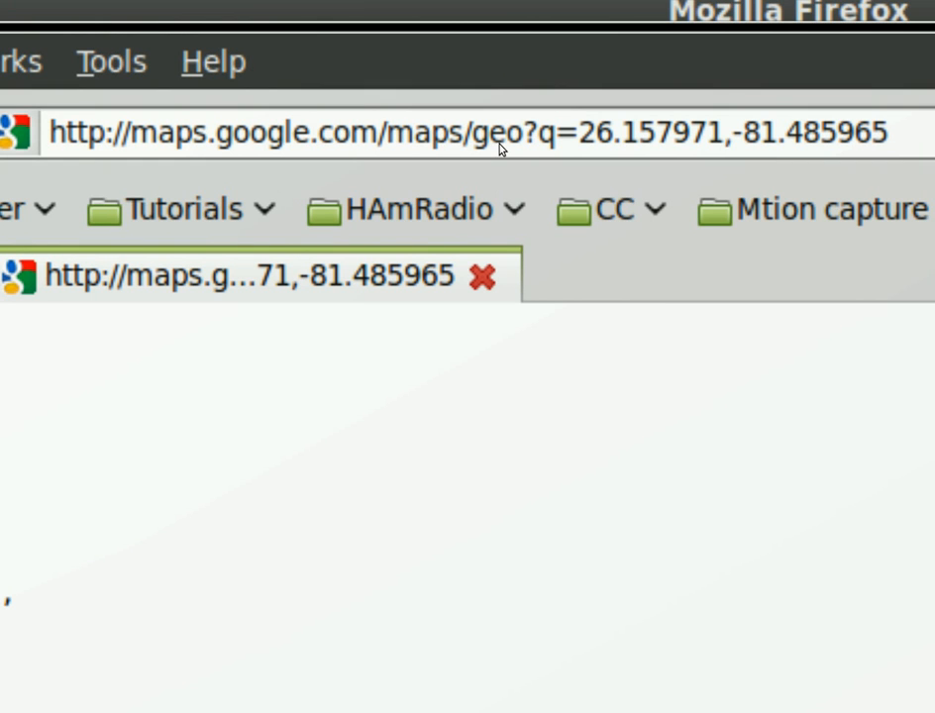
pyautogui.moveTo(533, 150)
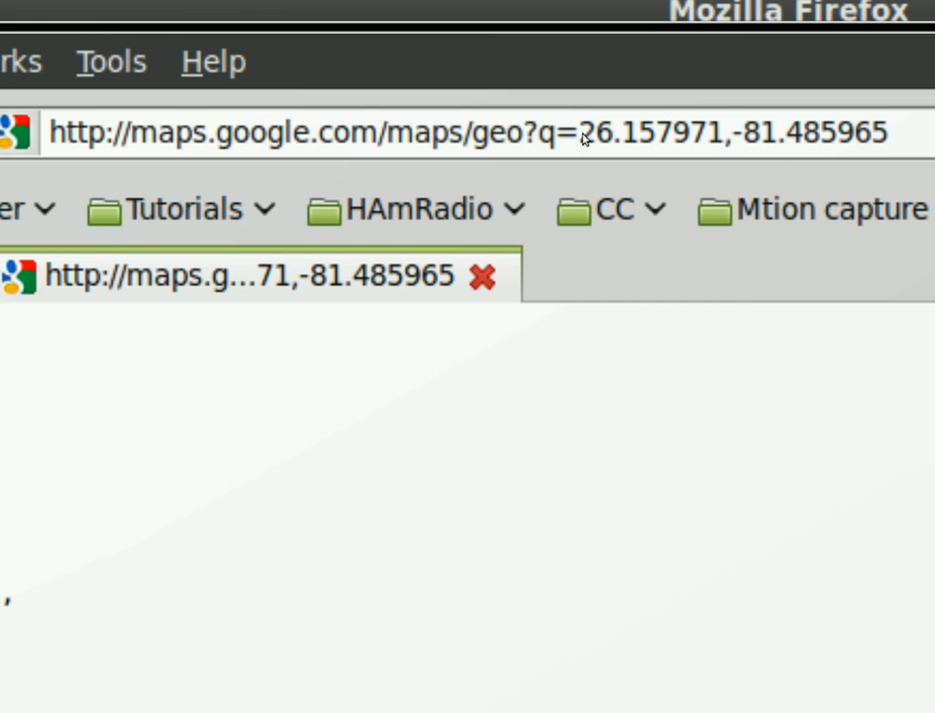
pyautogui.moveTo(812, 139)
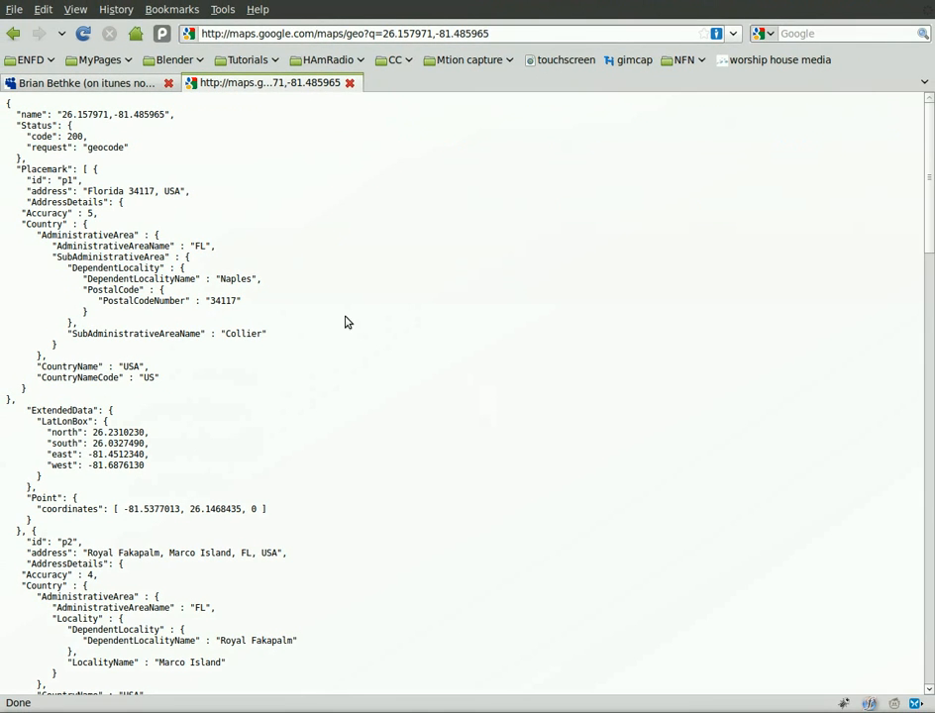
# - Scroll through the geocode results, selecting the Naples locality and USA country names
pyautogui.scroll(-3)
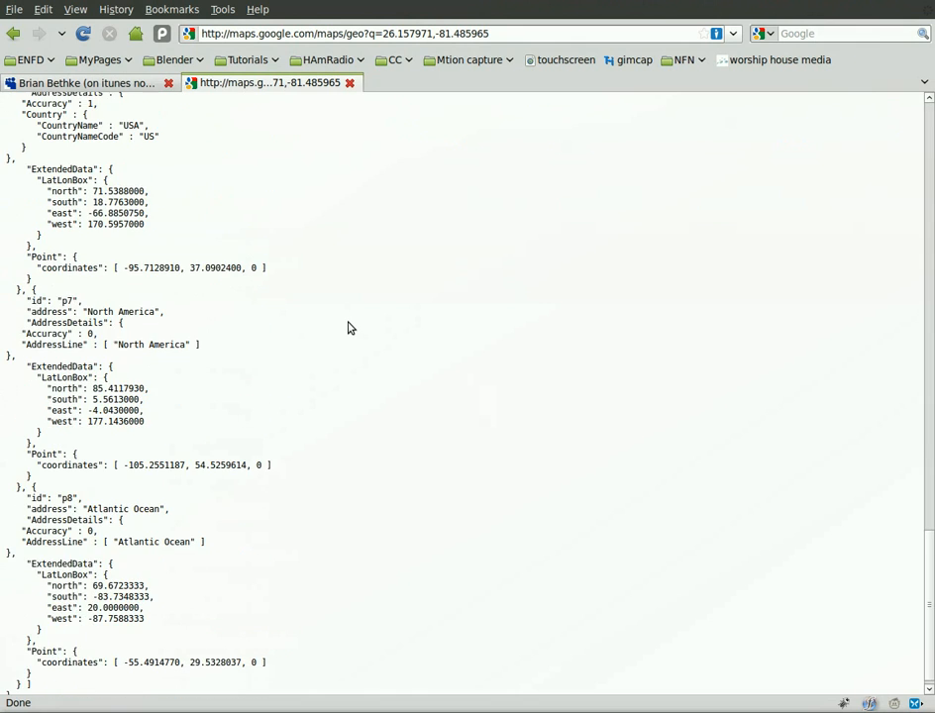
pyautogui.scroll(3)
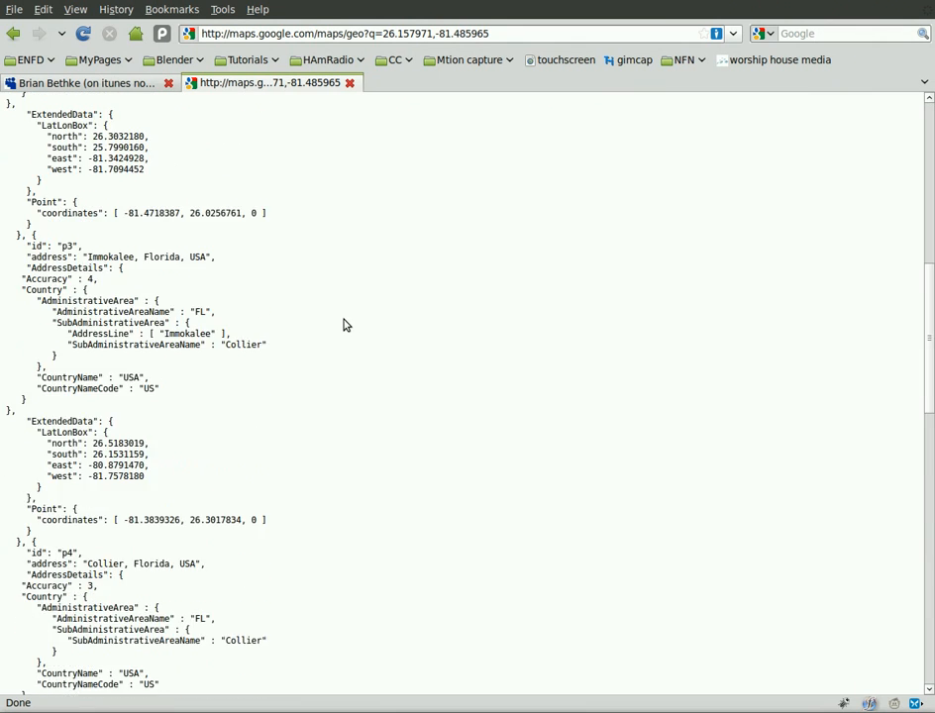
pyautogui.scroll(3)
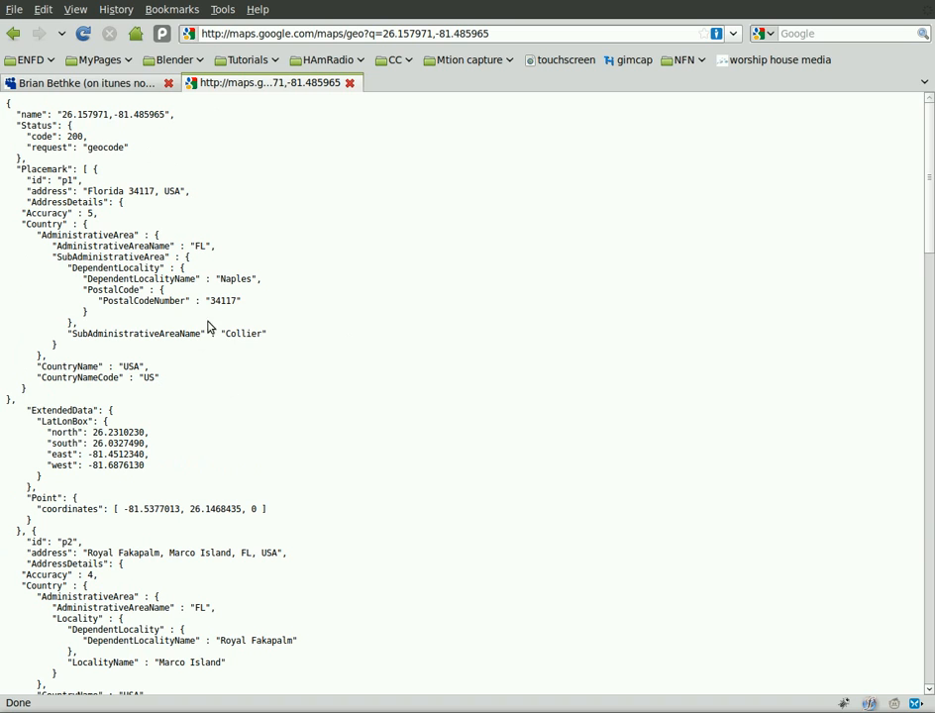
pyautogui.moveTo(90, 279)
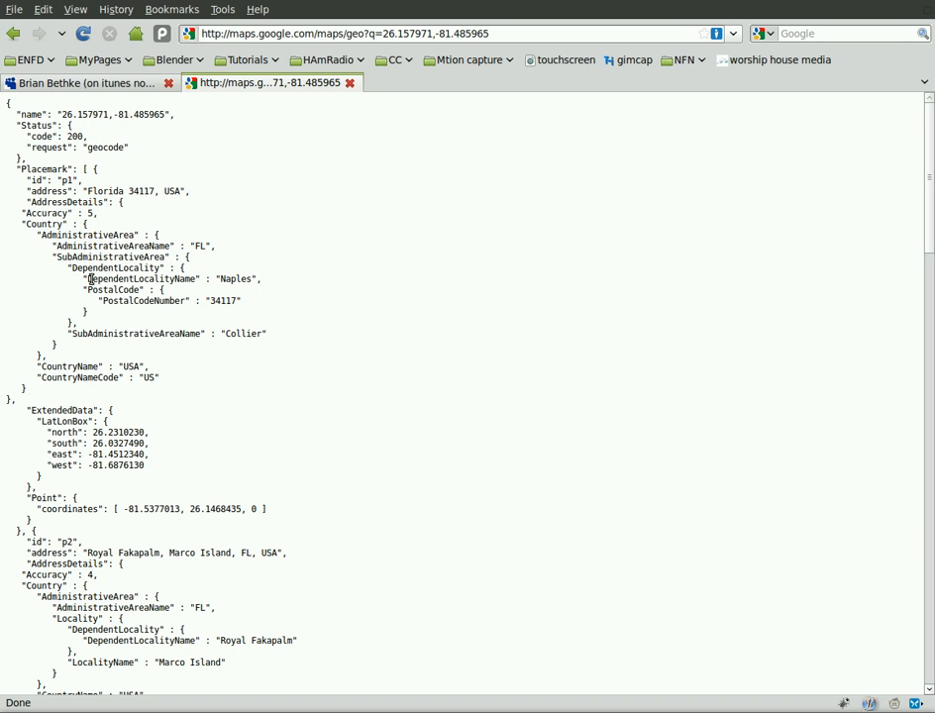
pyautogui.doubleClick(236, 278)
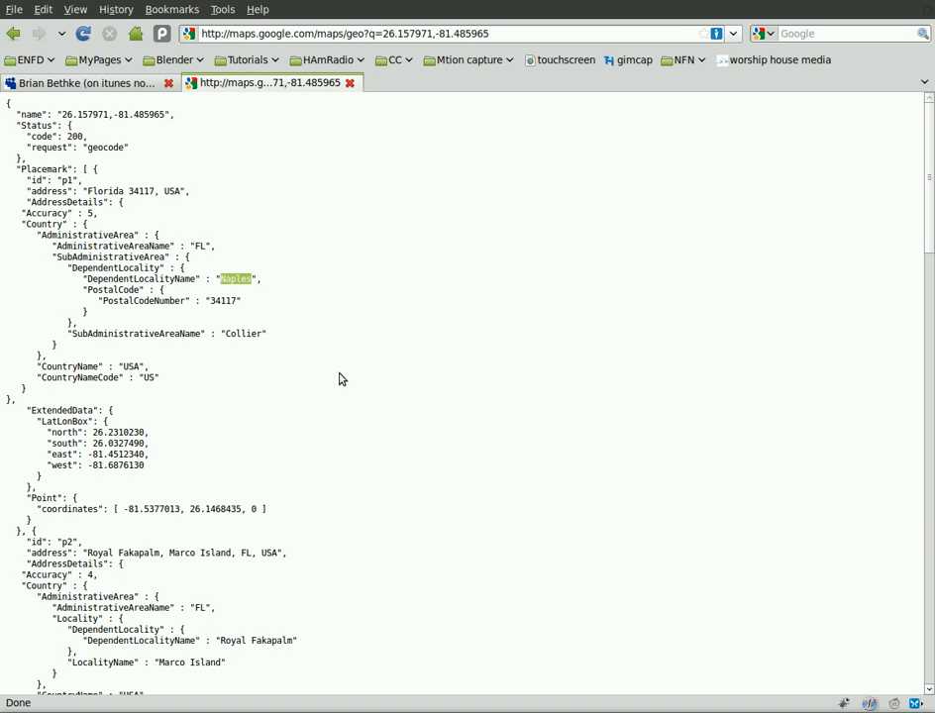
pyautogui.moveTo(444, 366)
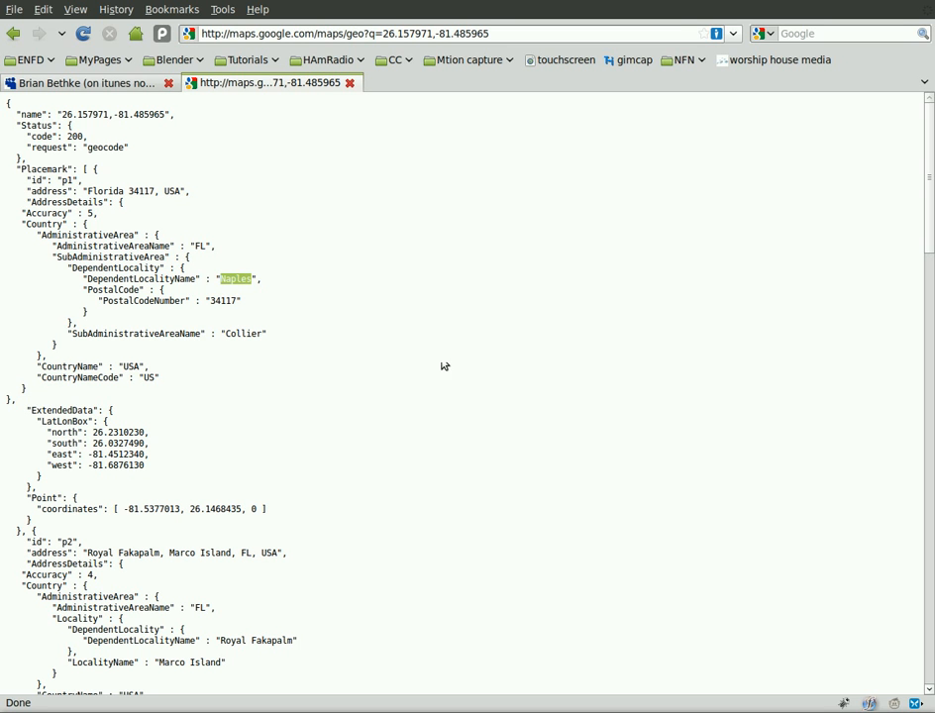
pyautogui.scroll(-3)
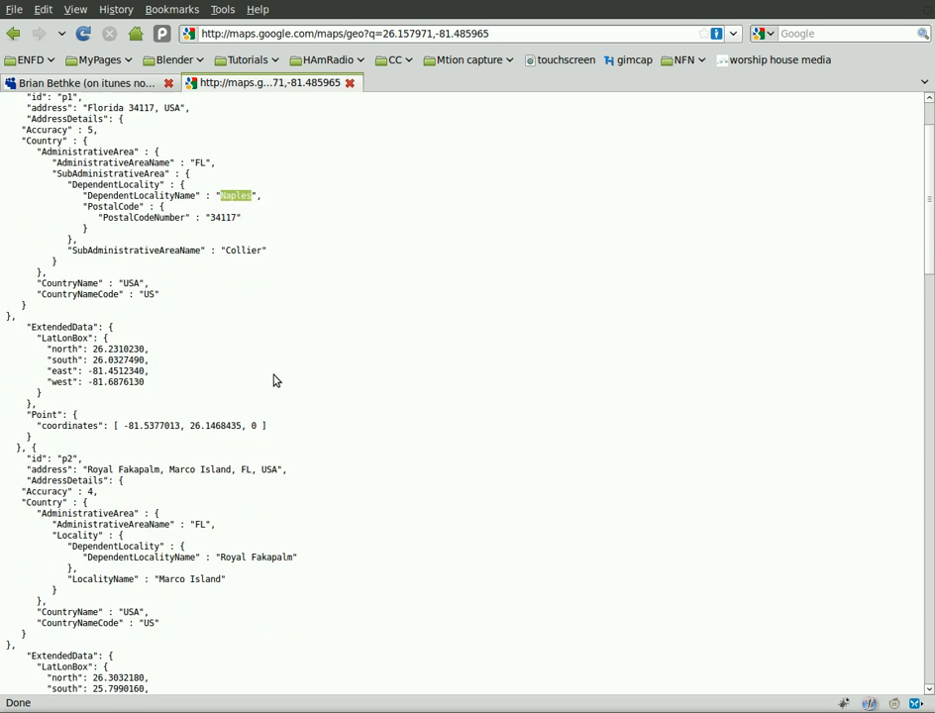
pyautogui.scroll(-3)
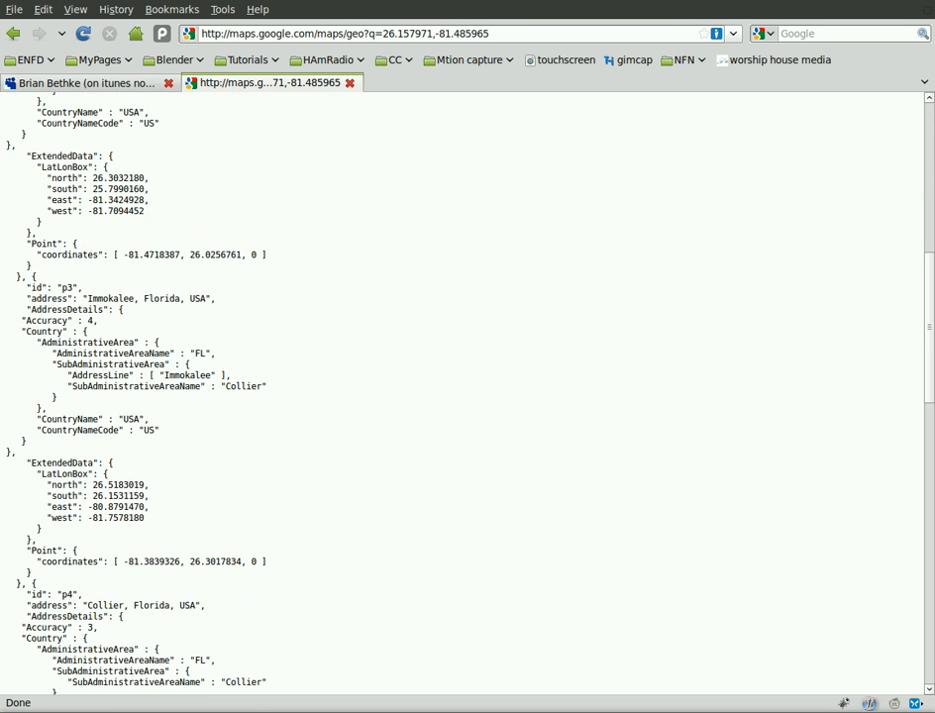
pyautogui.scroll(3)
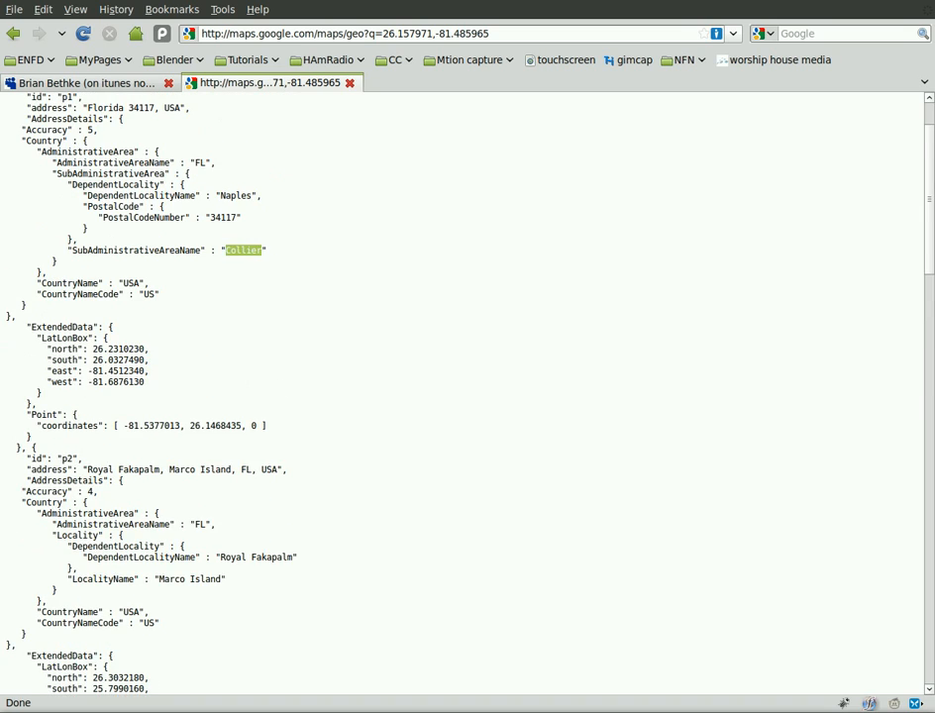
pyautogui.doubleClick(131, 283)
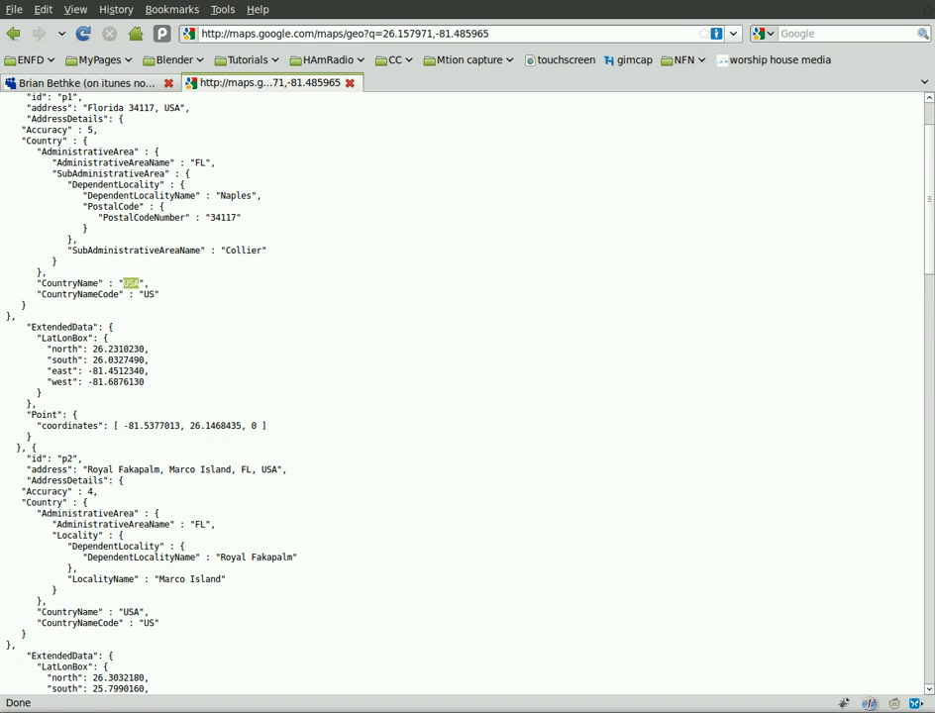
pyautogui.scroll(-3)
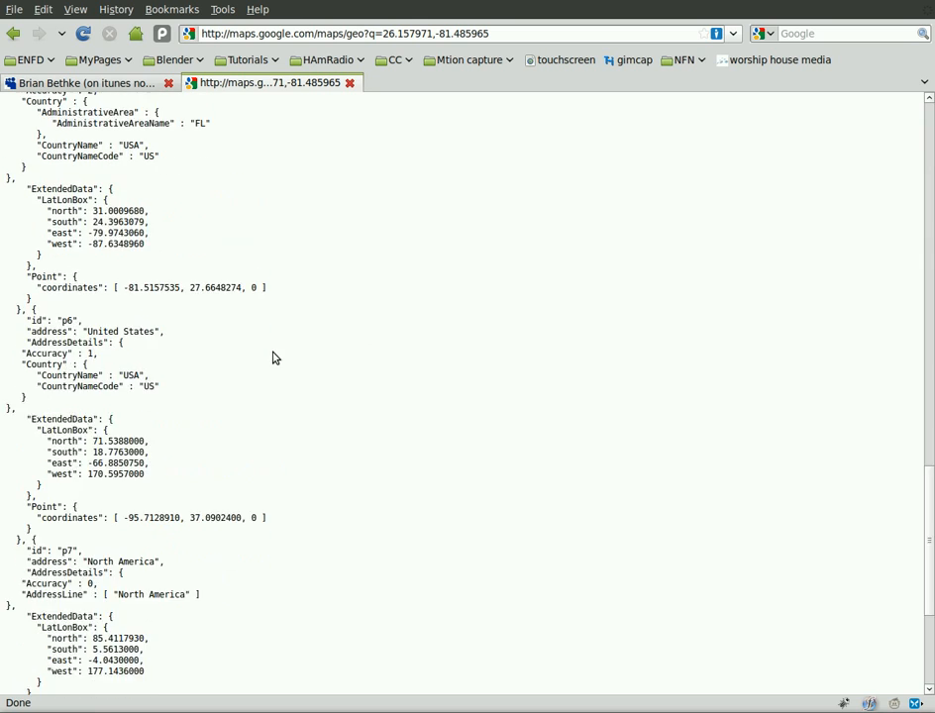
pyautogui.scroll(3)
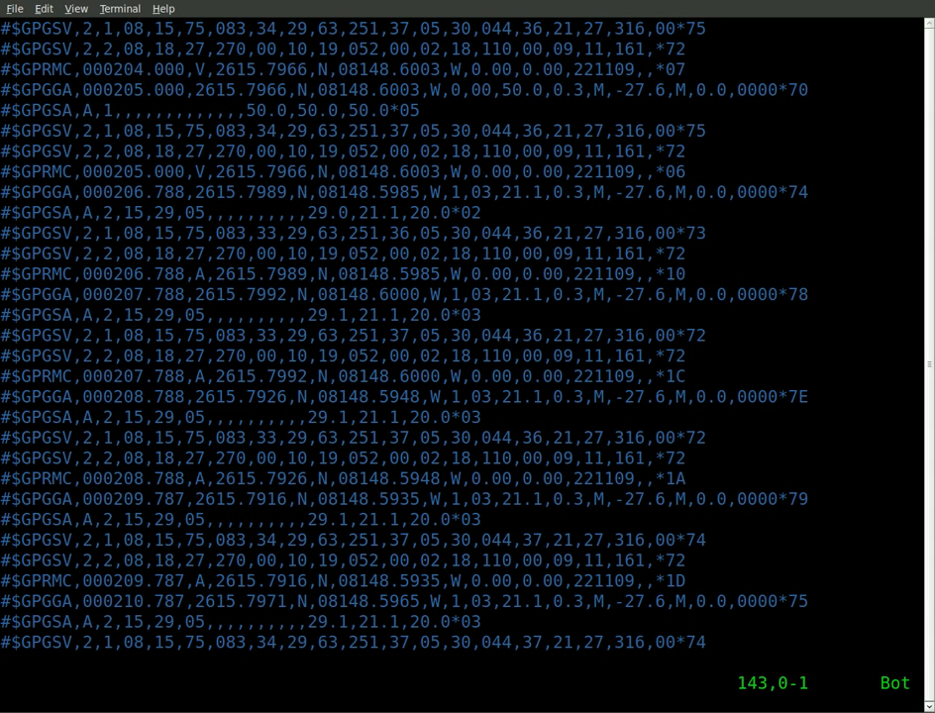
# - Exit Vim and list the gps* files (gps_geocode.sh, gps.log) with cat and Tab completion
pyautogui.press('Return')
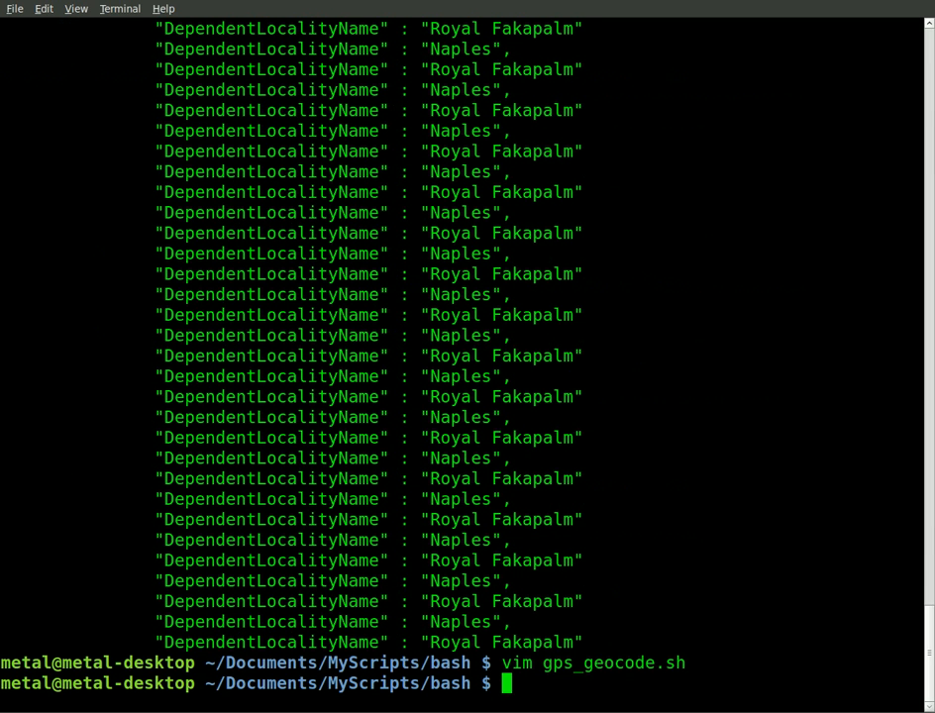
pyautogui.write('cat')
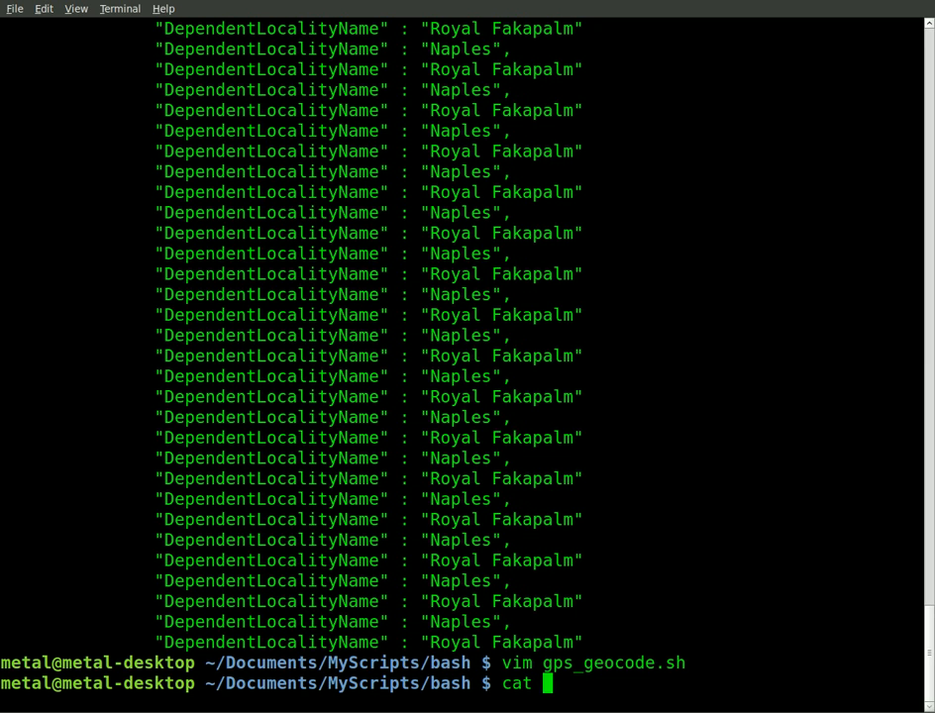
pyautogui.write('gps')
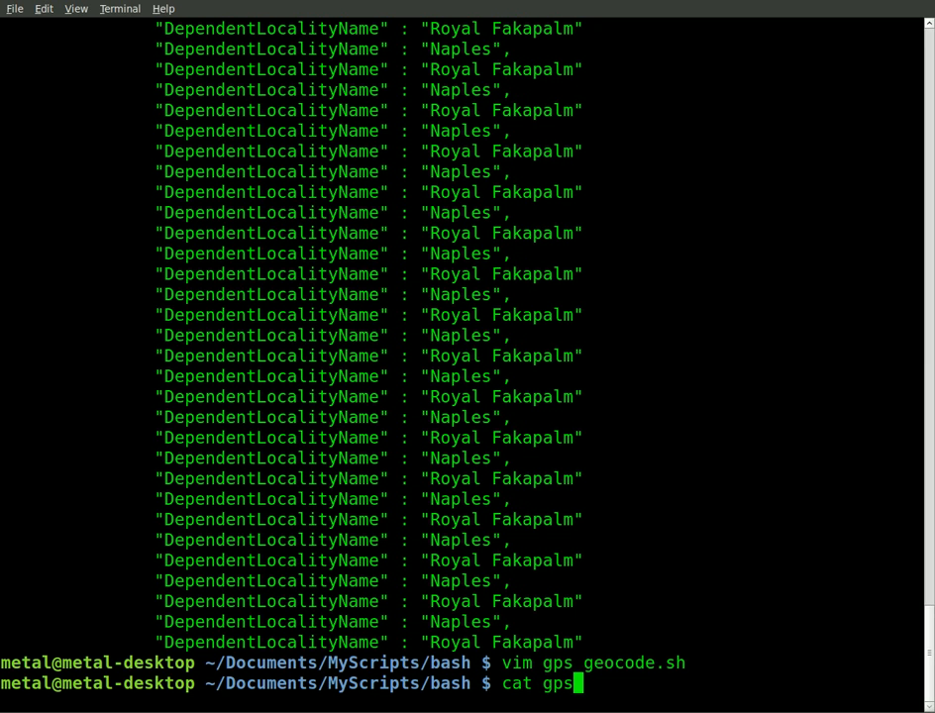
pyautogui.press('Tab')
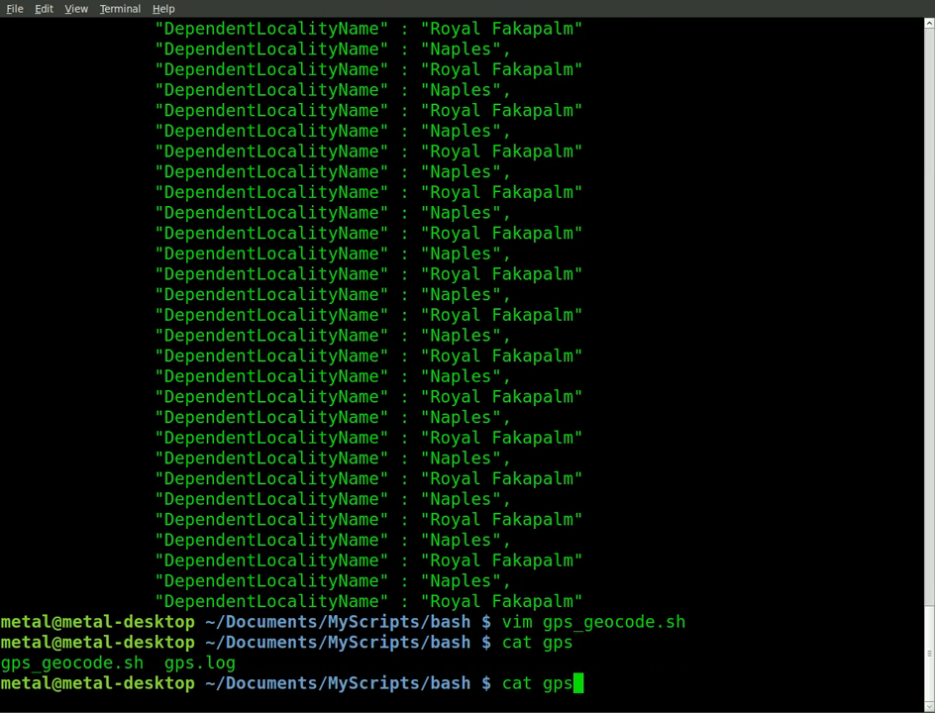
pyautogui.press('Return')
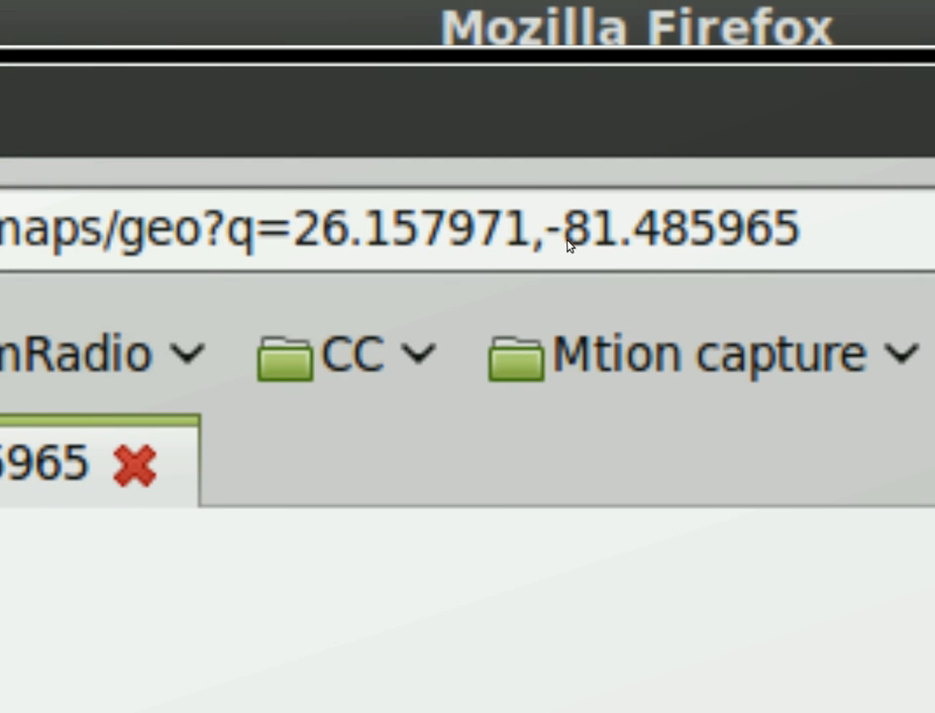
pyautogui.moveTo(515, 307)
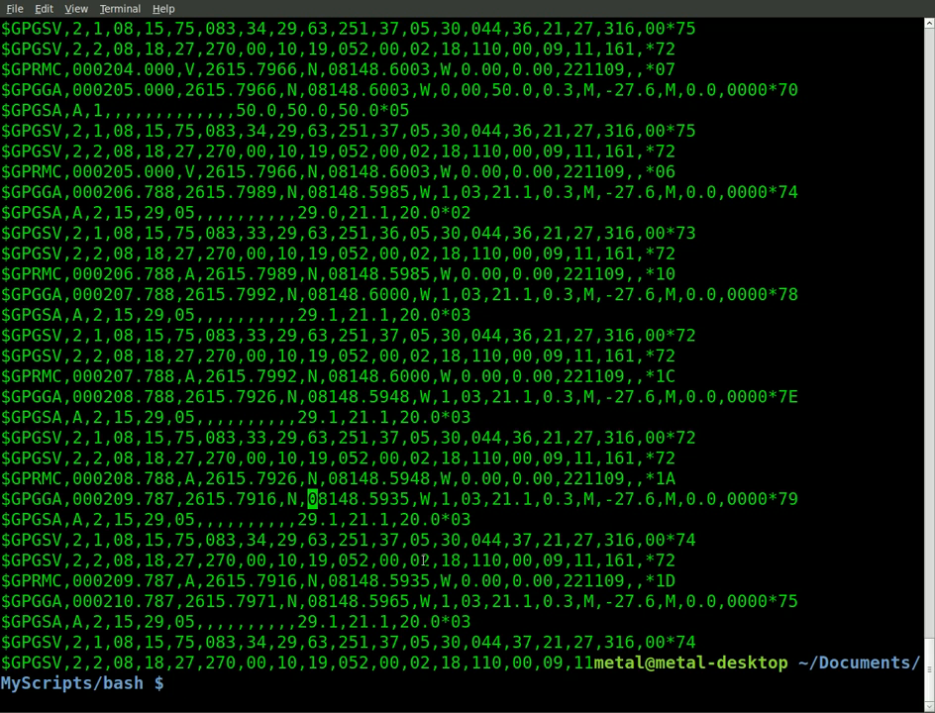
pyautogui.write('vim')
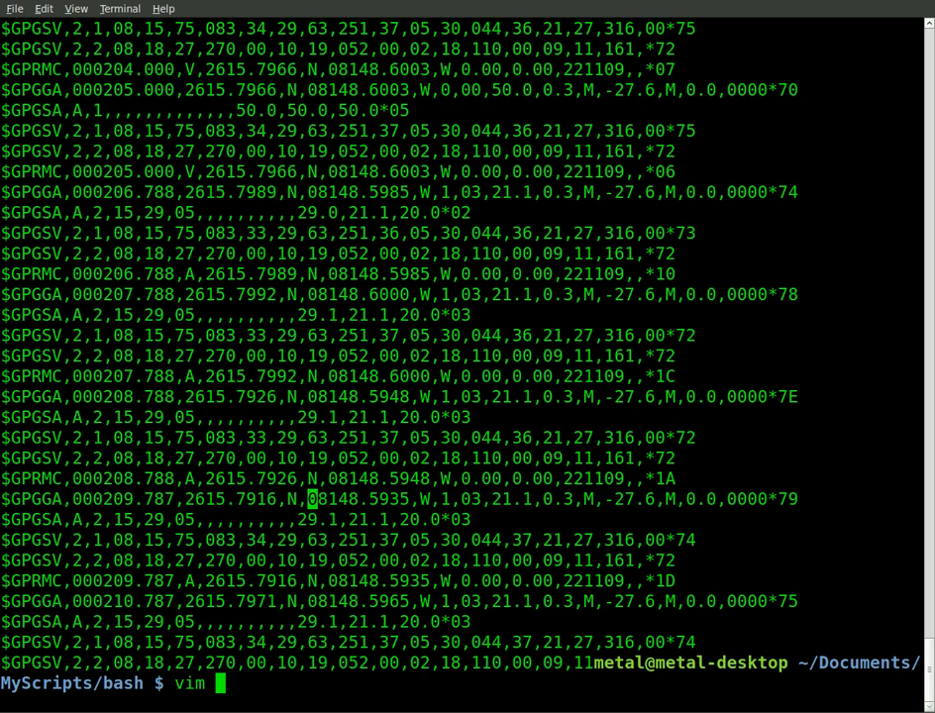
pyautogui.write('gps_g')
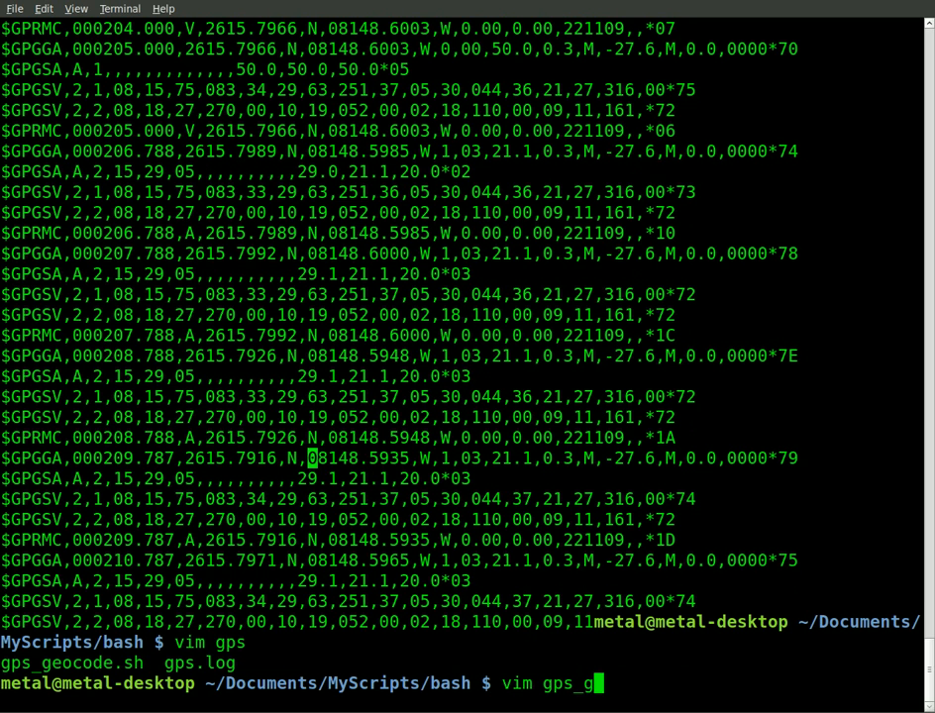
pyautogui.press('Return')
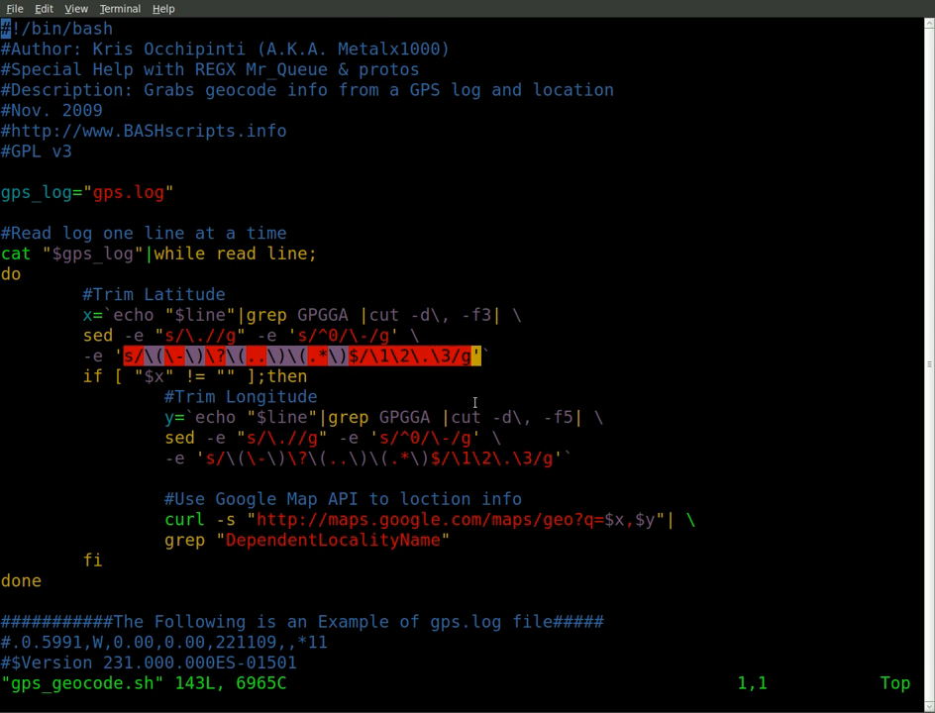
pyautogui.moveTo(69, 341)
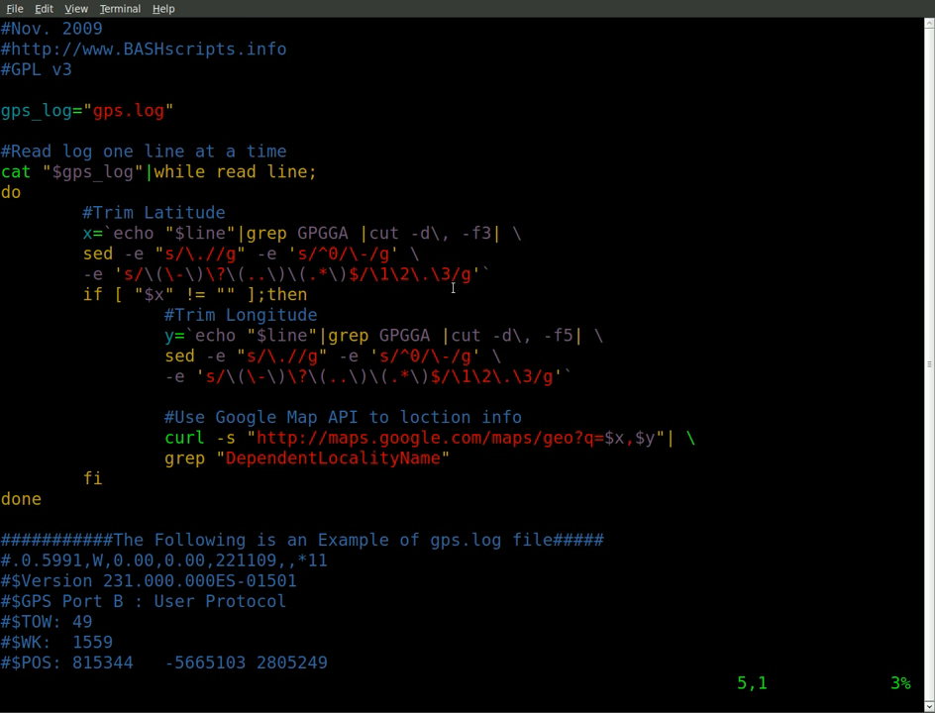
pyautogui.moveTo(480, 340)
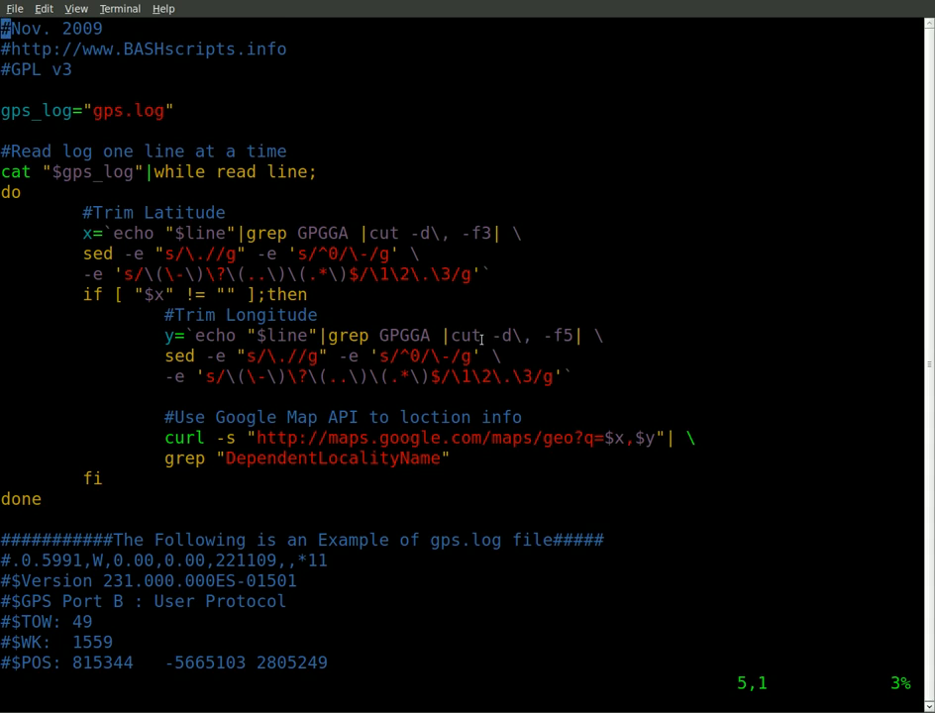
pyautogui.press('G')
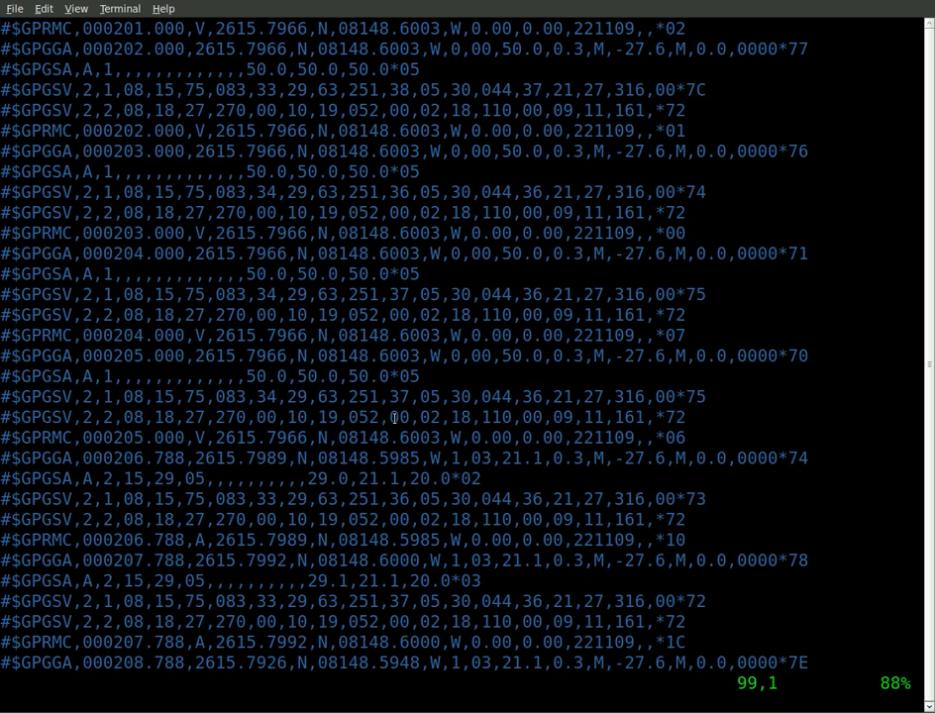
pyautogui.press('gg')
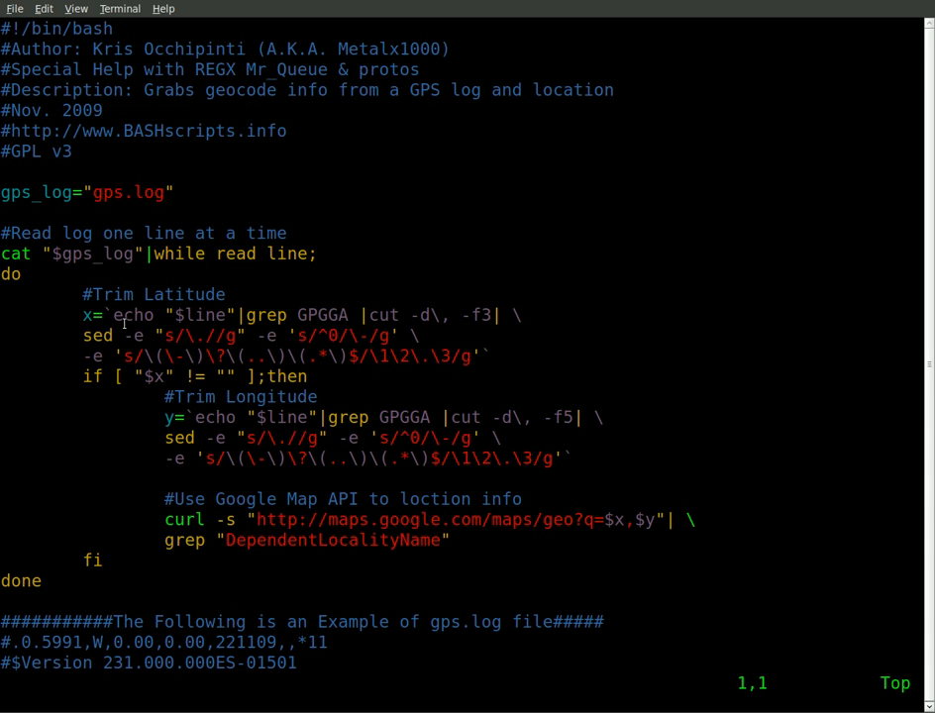
pyautogui.moveTo(10, 254)
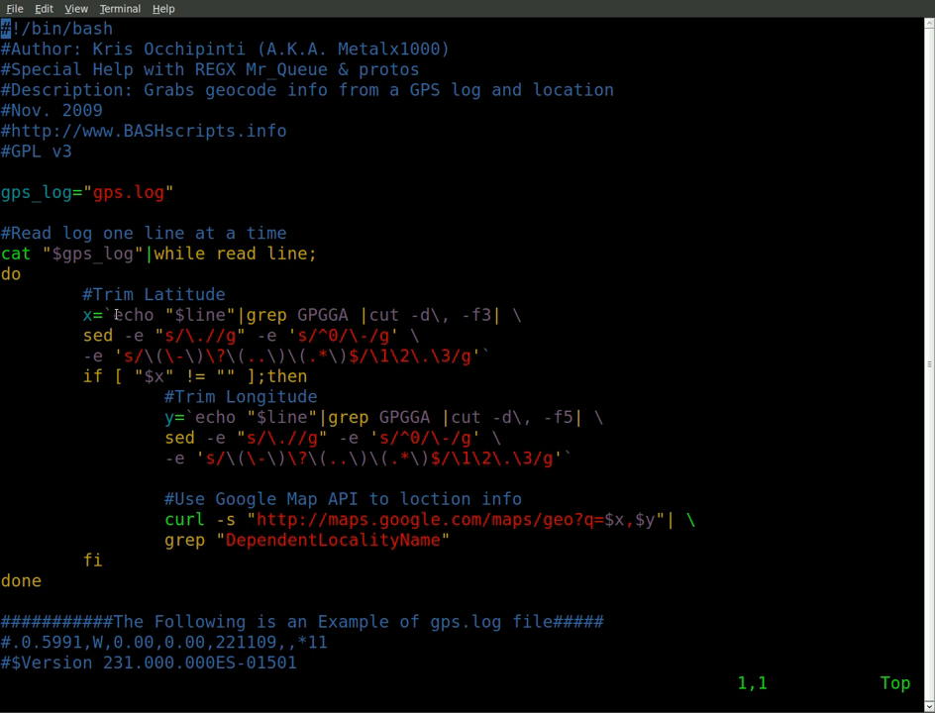
pyautogui.doubleClick(312, 314)
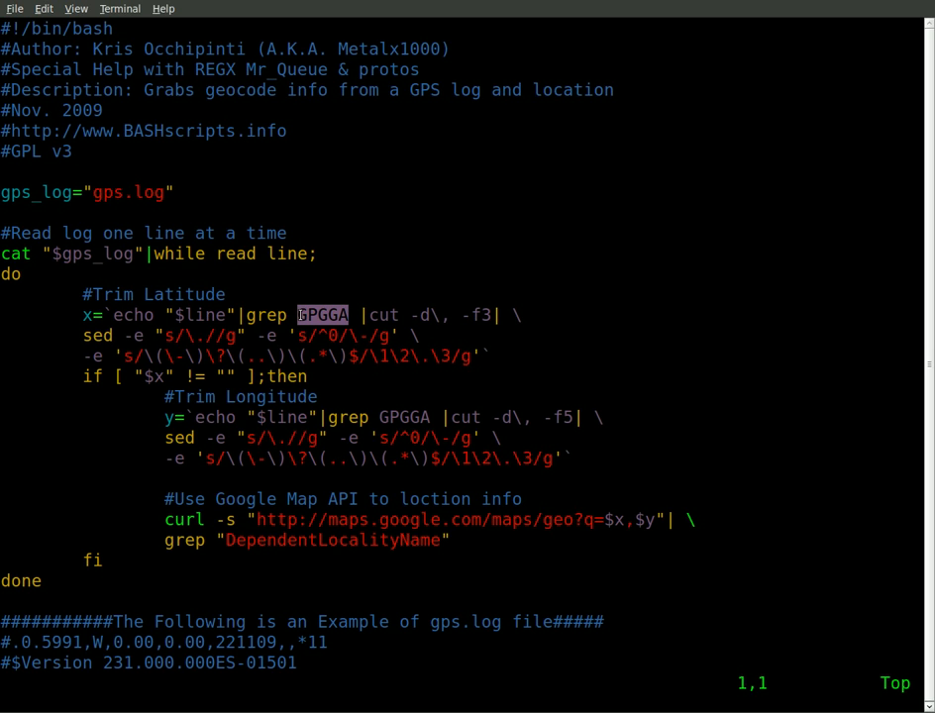
pyautogui.moveTo(363, 374)
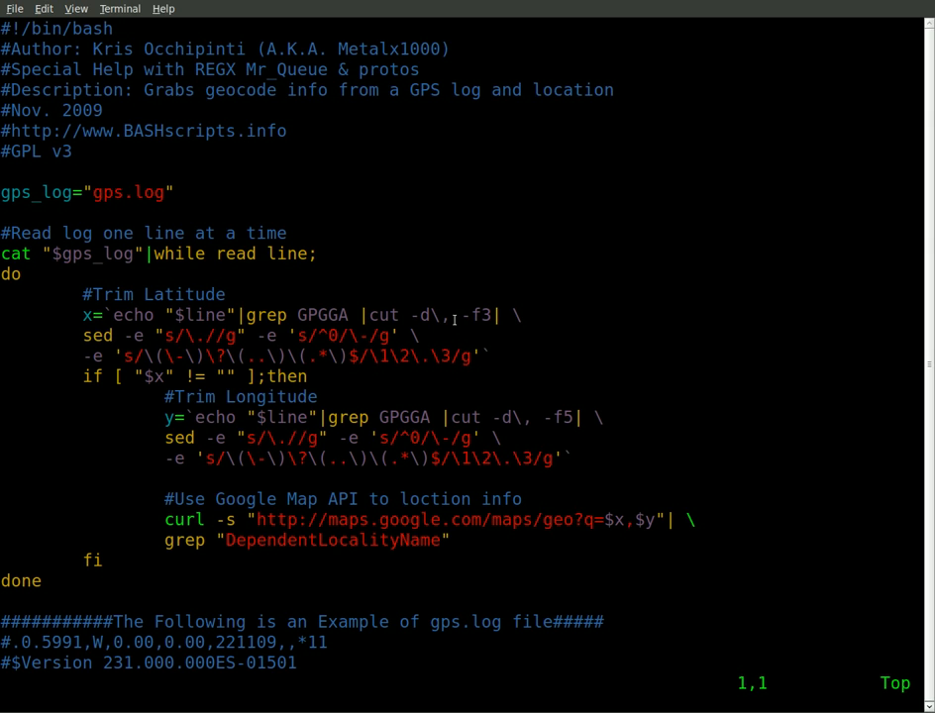
pyautogui.doubleClick(479, 315)
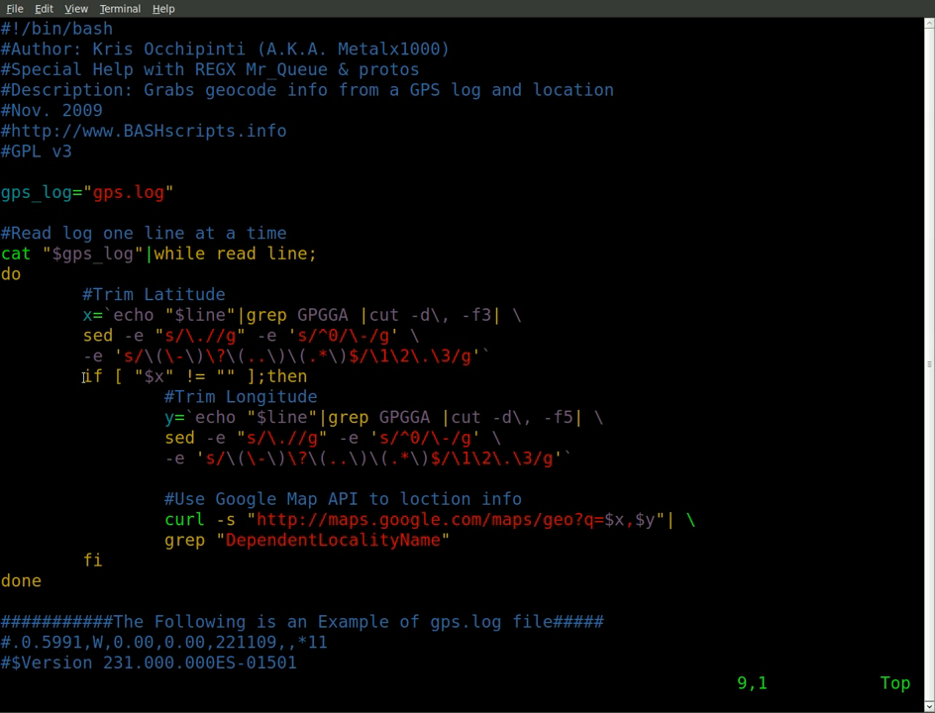
pyautogui.moveTo(227, 376)
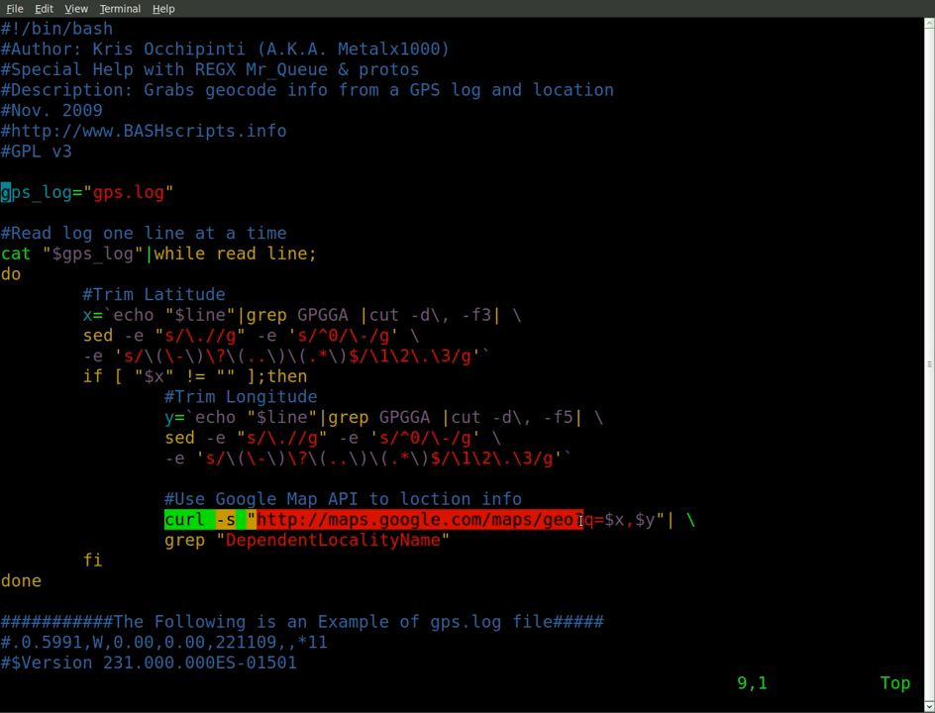
pyautogui.moveTo(672, 543)
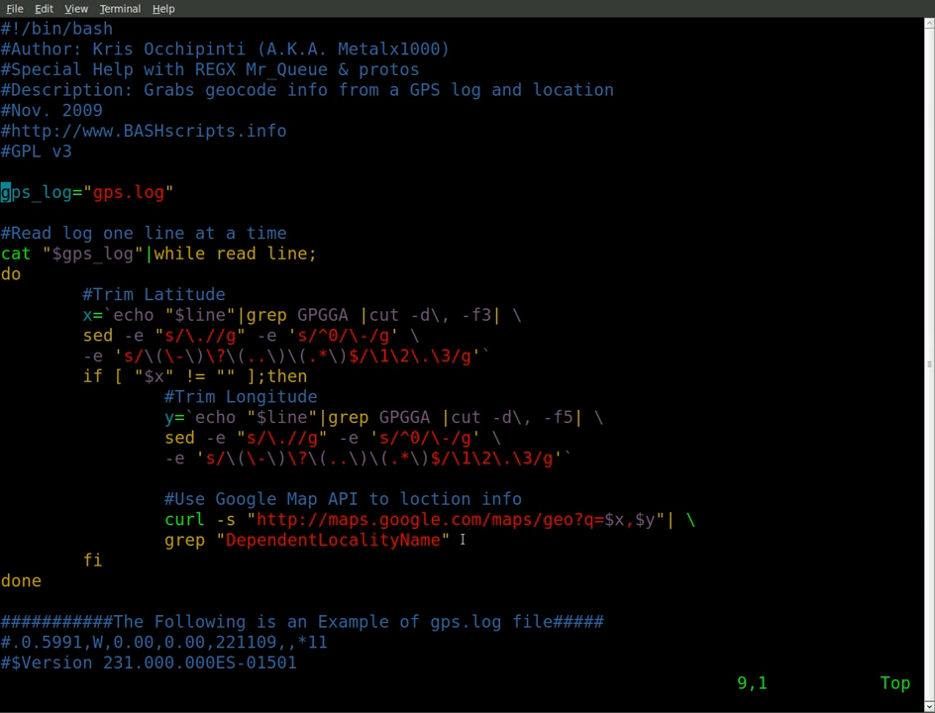
pyautogui.moveTo(96, 448)
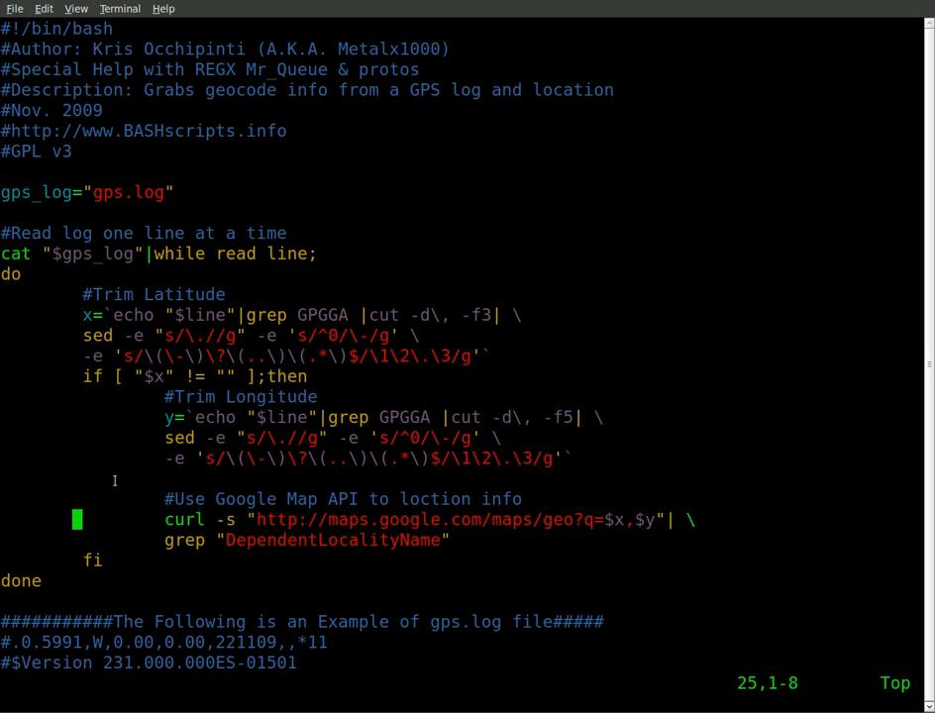
pyautogui.scroll(-3)
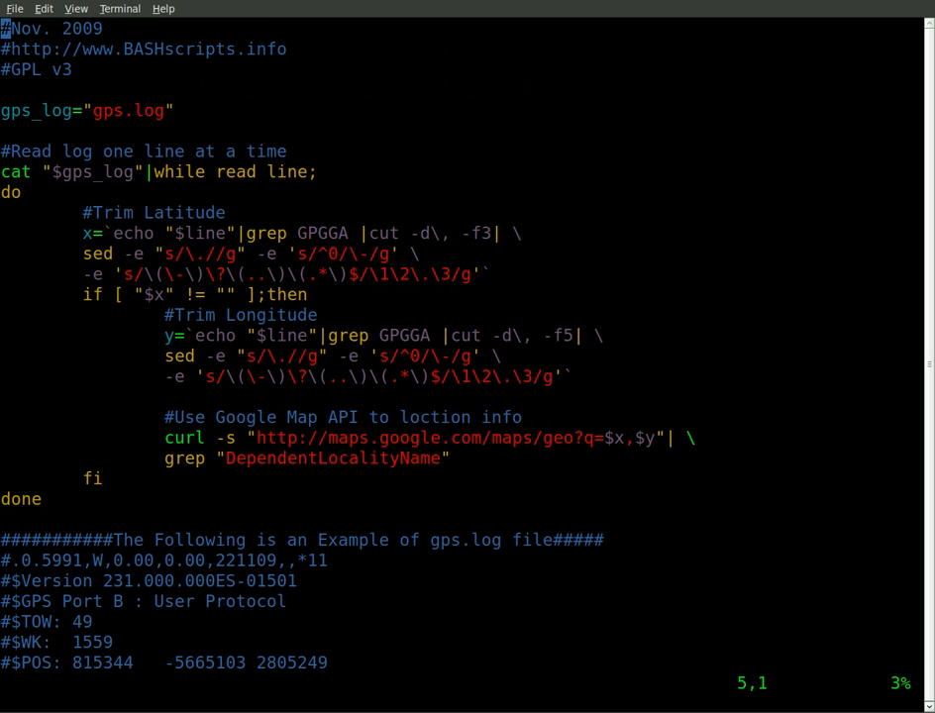
# - Save and quit the script with :wq, then run ./gps_geocode.sh
pyautogui.write(':wq')
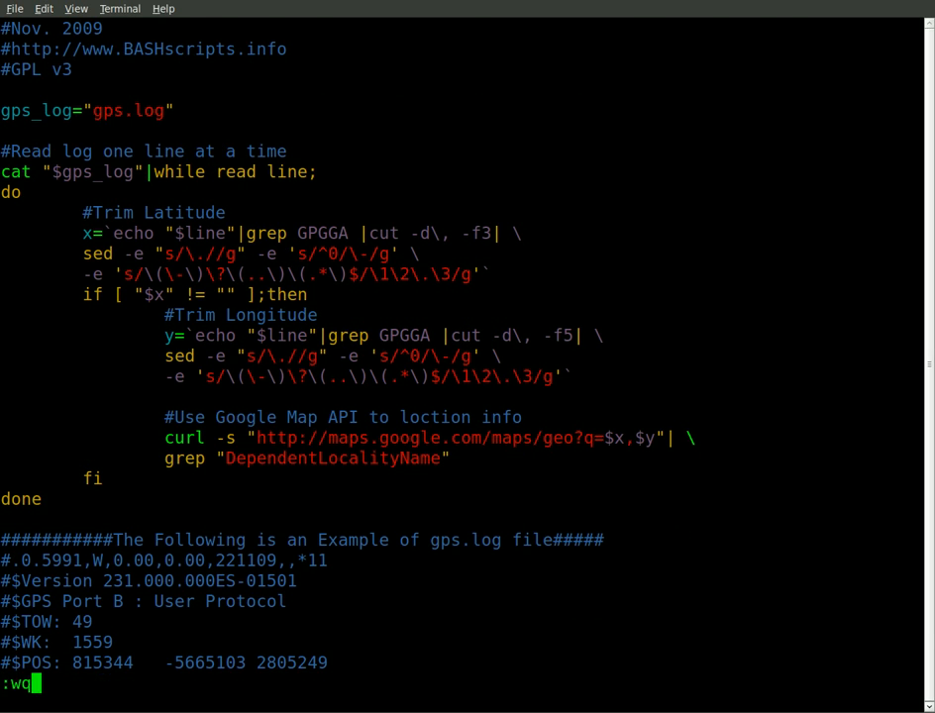
pyautogui.press('Return')
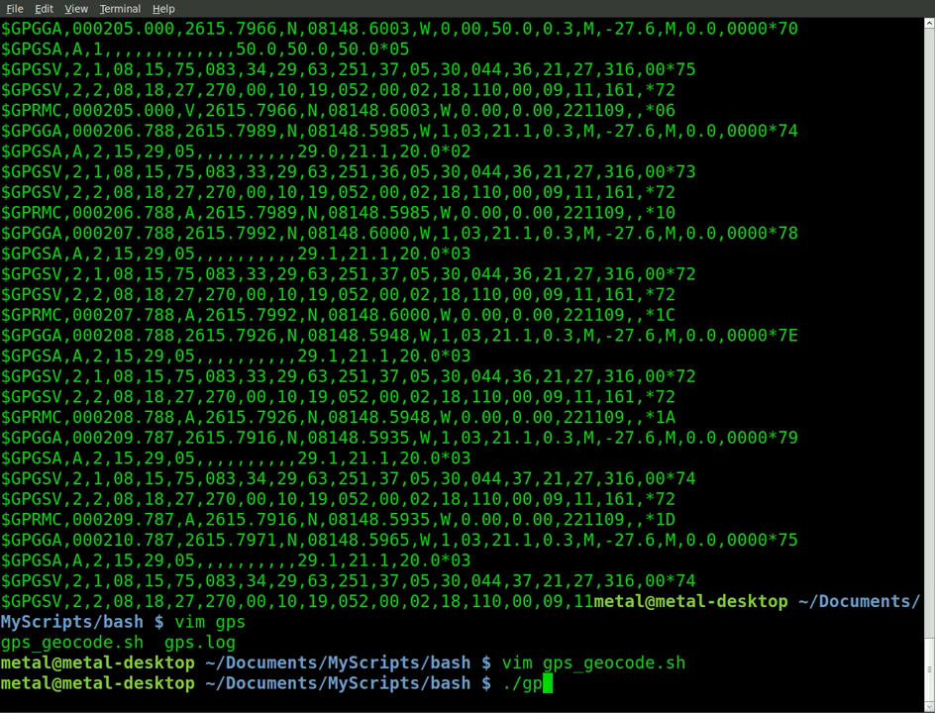
pyautogui.press('Return')
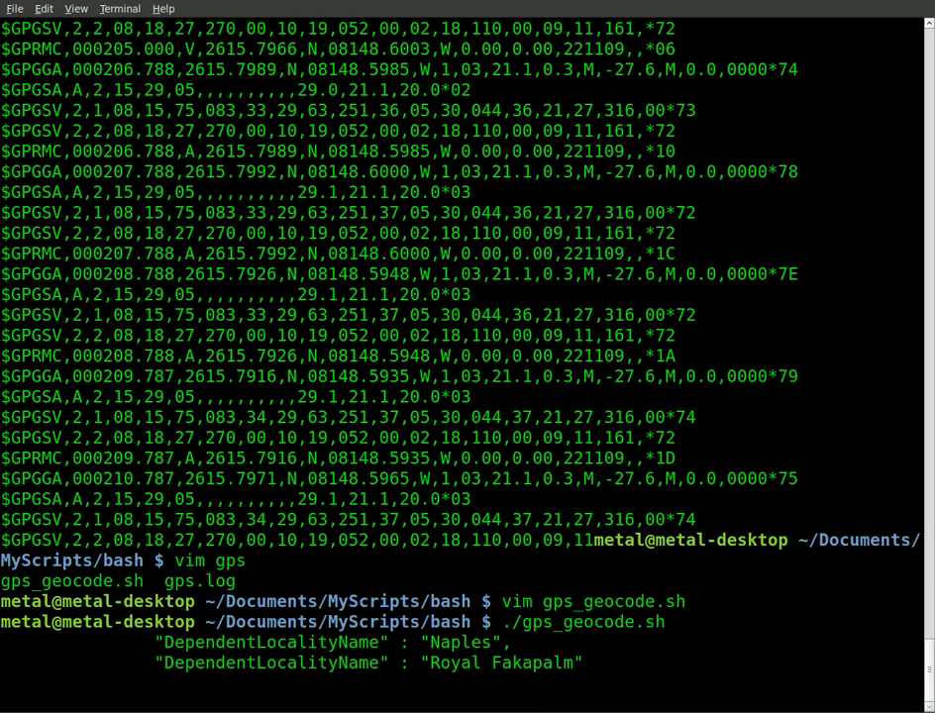
# - Scroll the script output and select a Royal Fakapalm locality name
pyautogui.scroll(-3)
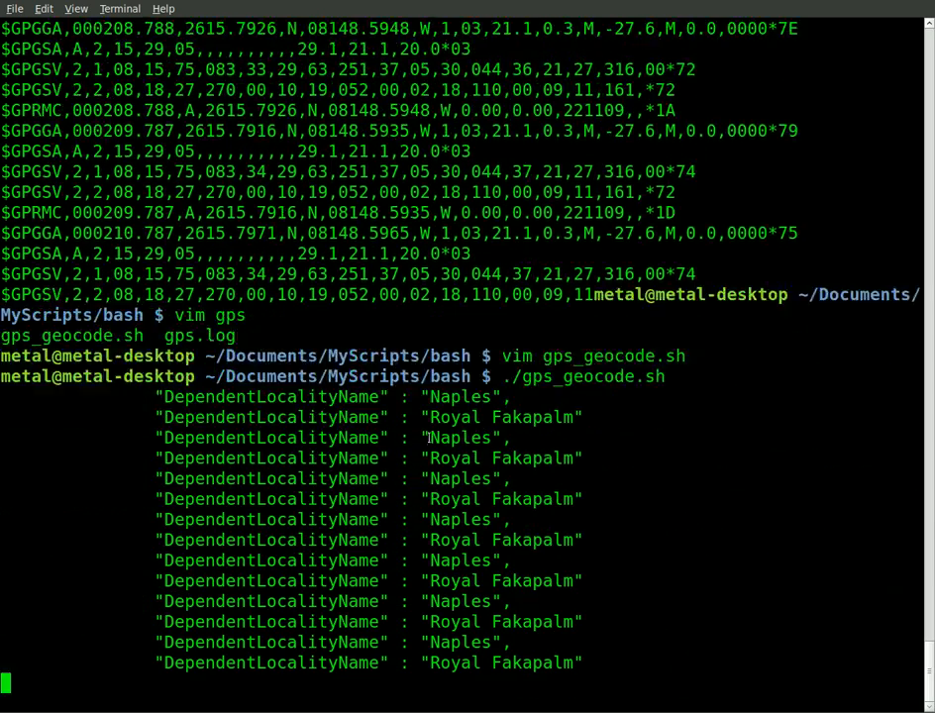
pyautogui.scroll(-3)
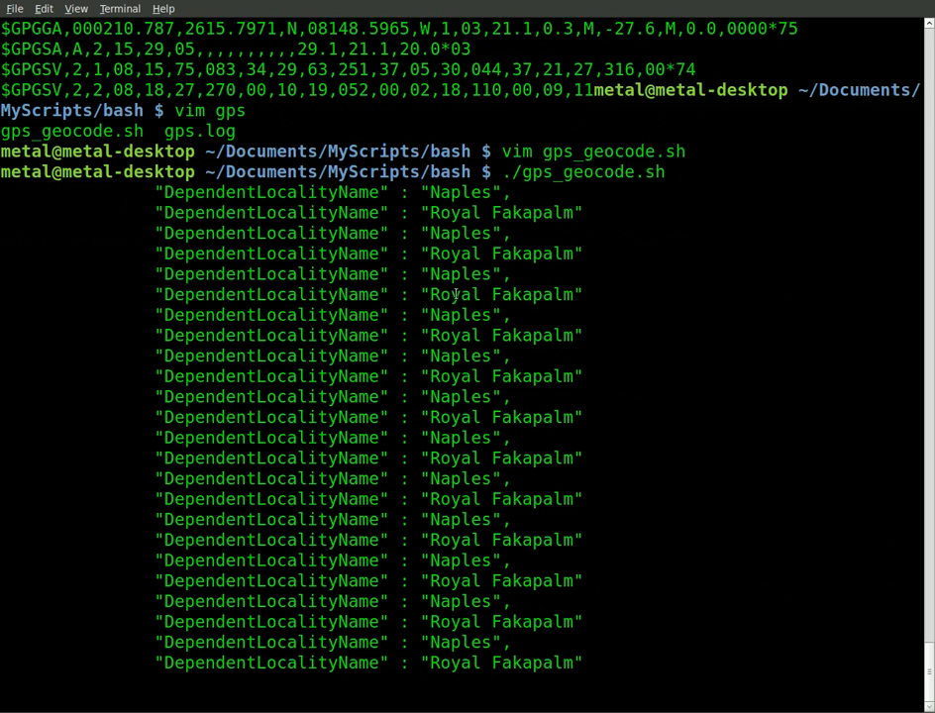
pyautogui.scroll(-3)
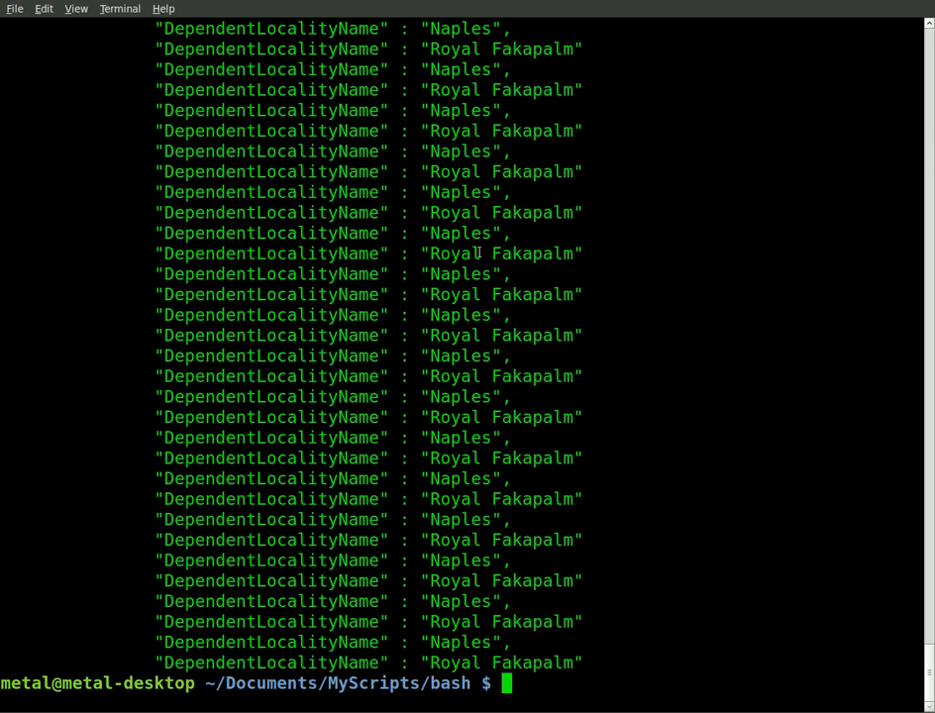
pyautogui.doubleClick(501, 253)
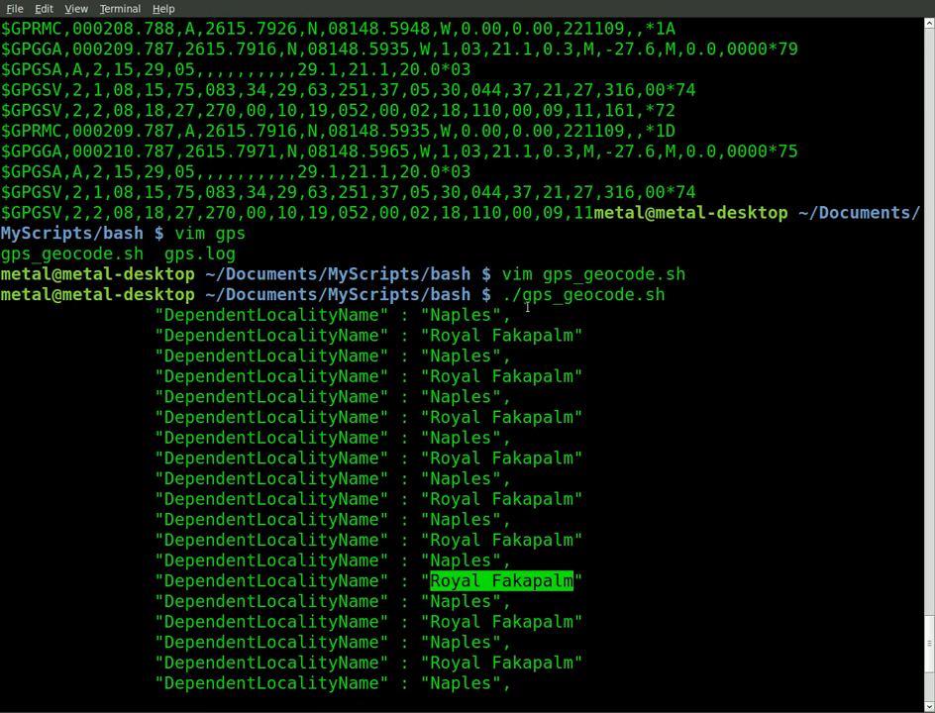
pyautogui.moveTo(577, 319)
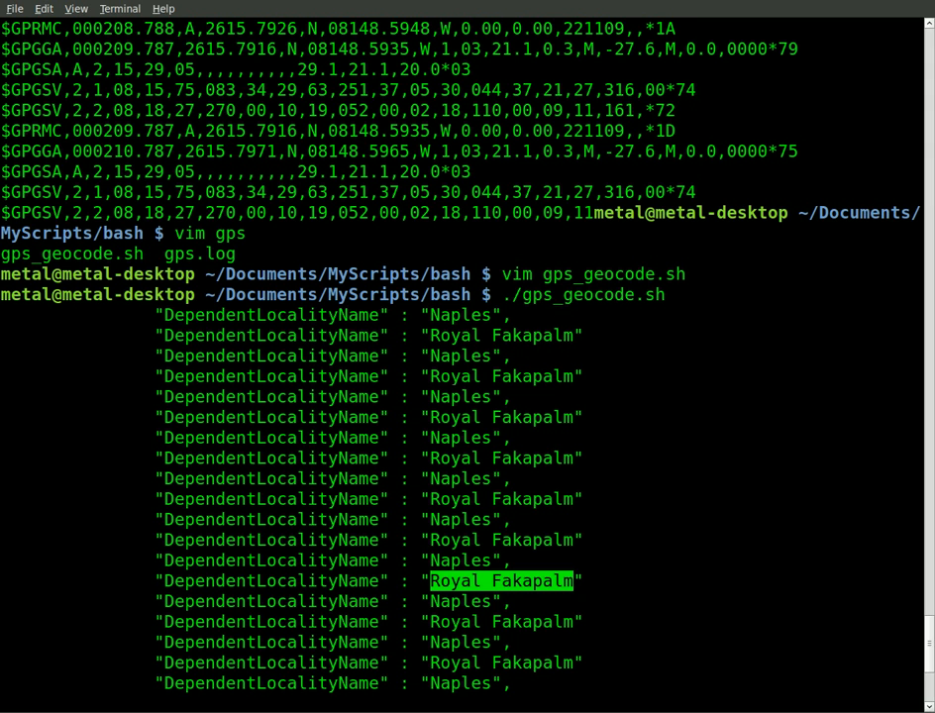
pyautogui.scroll(-3)
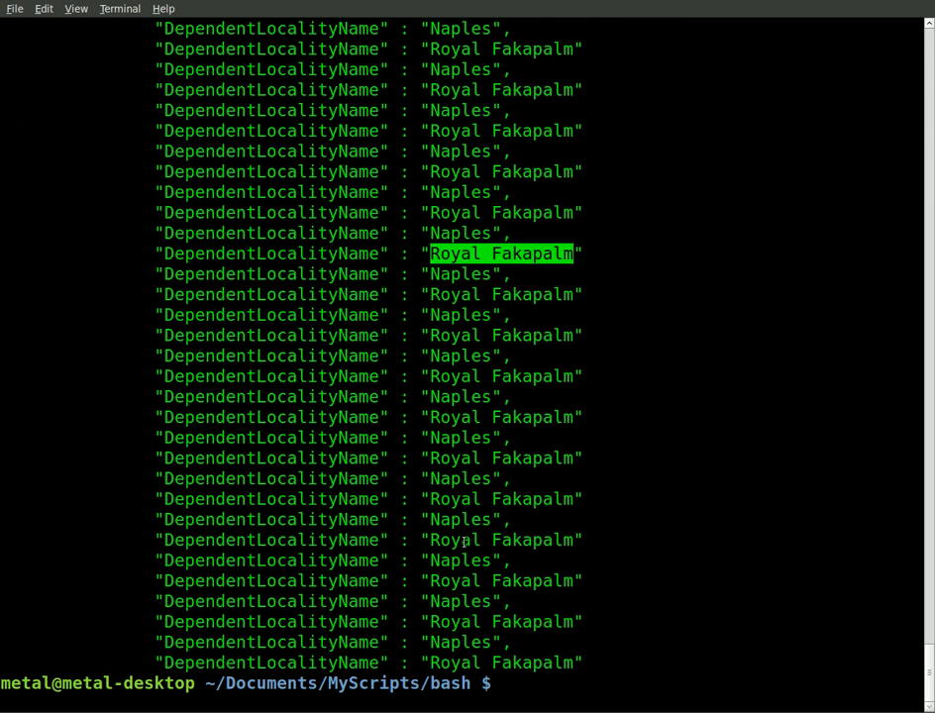
pyautogui.moveTo(503, 501)
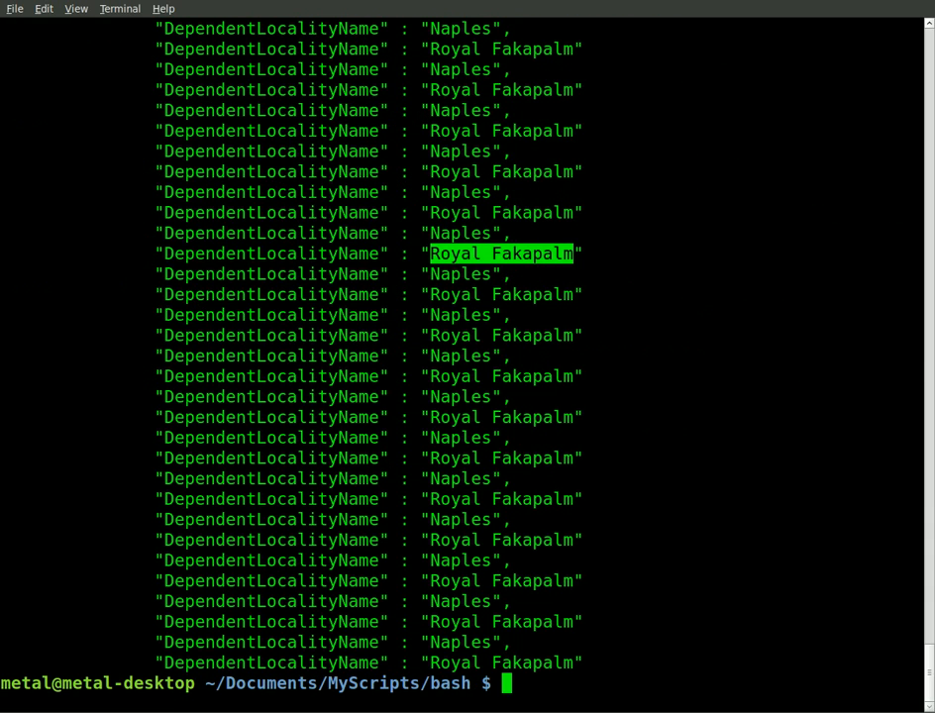
pyautogui.moveTo(437, 590)
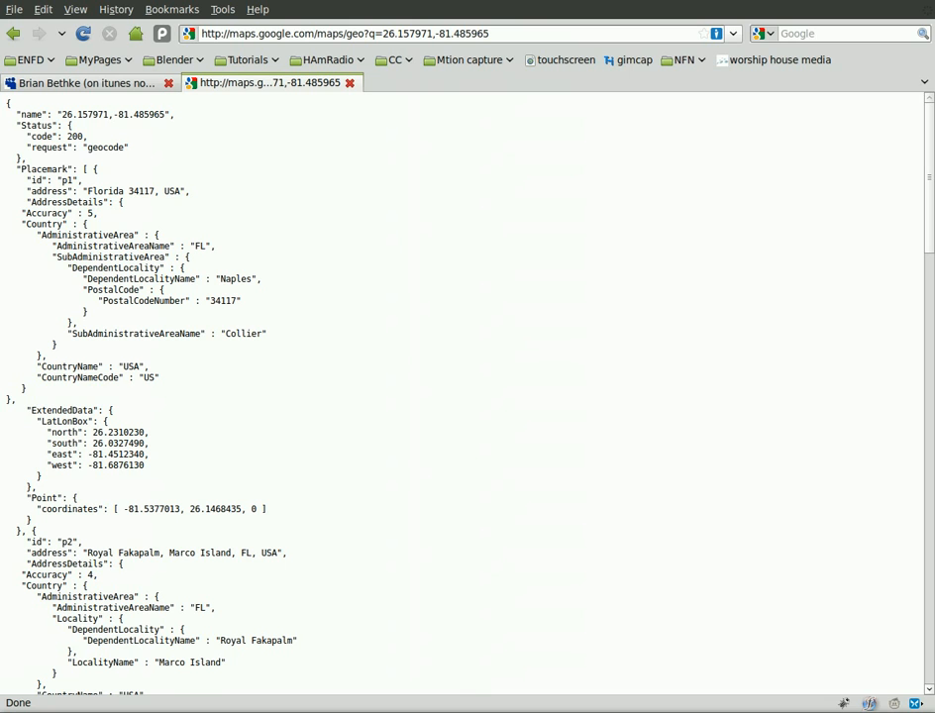
pyautogui.moveTo(355, 535)
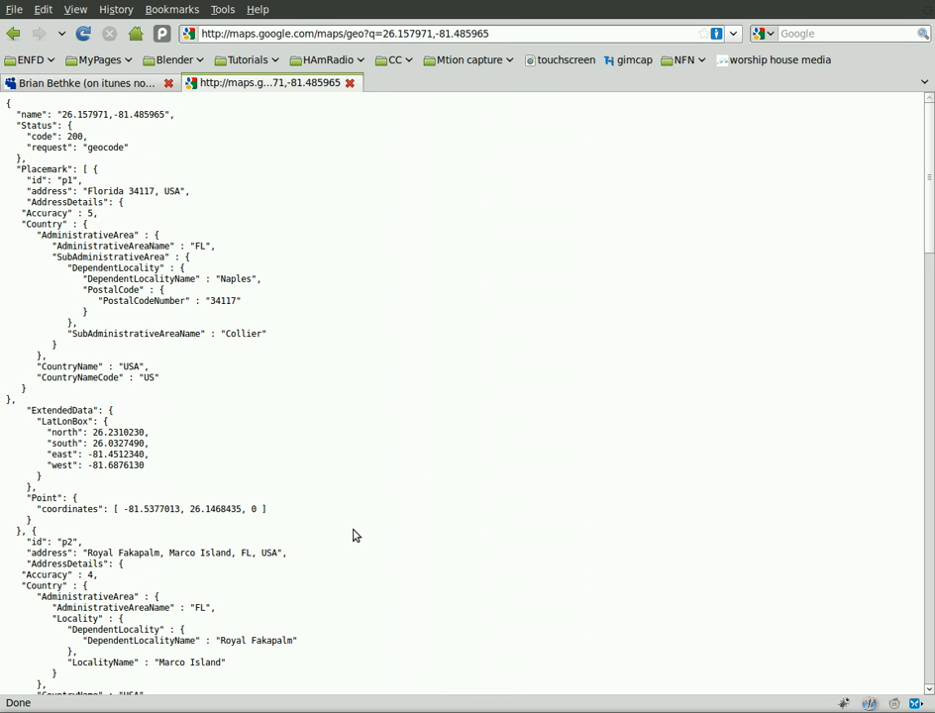
pyautogui.moveTo(333, 454)
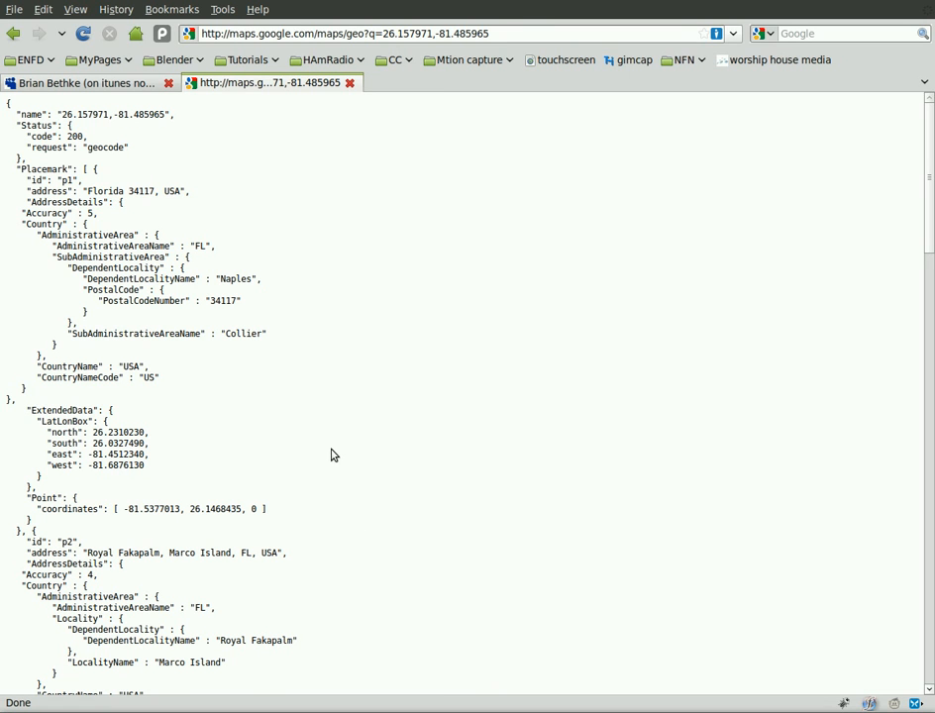
pyautogui.moveTo(228, 429)
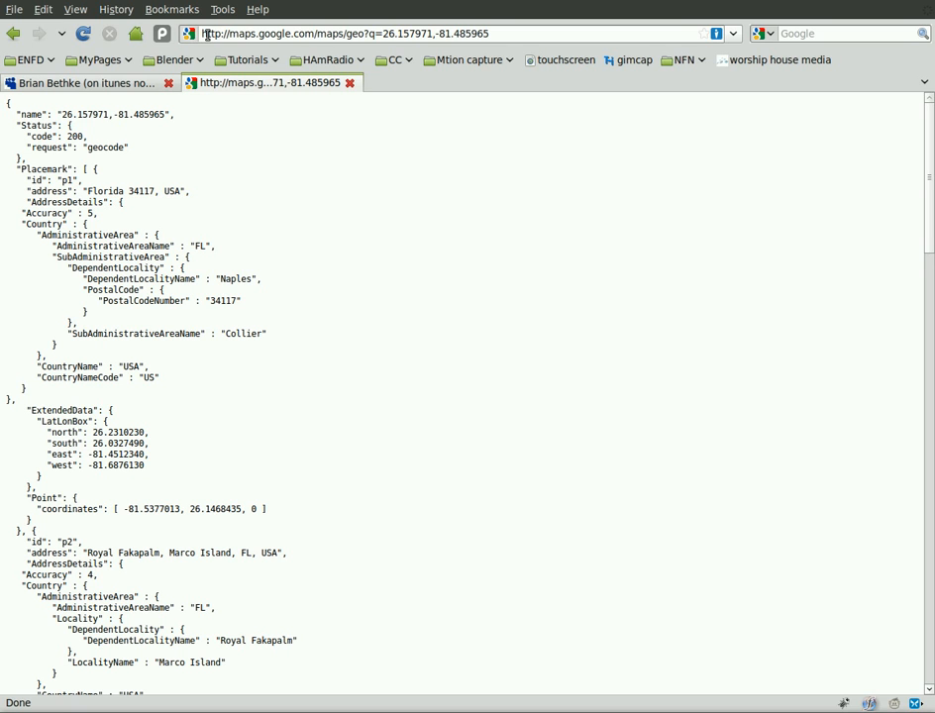
pyautogui.moveTo(458, 191)
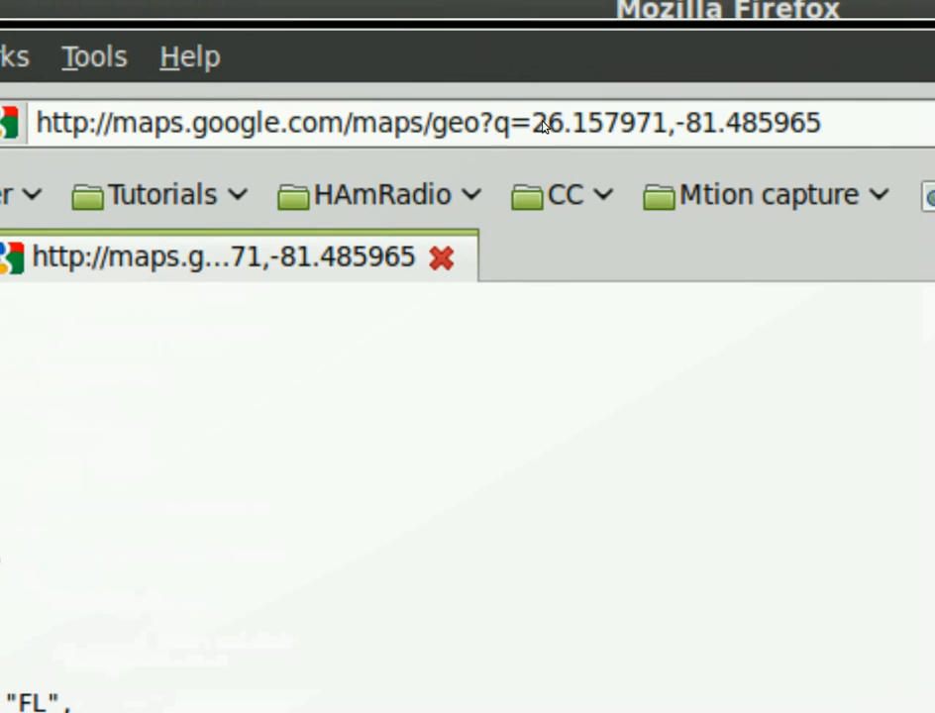
pyautogui.moveTo(740, 133)
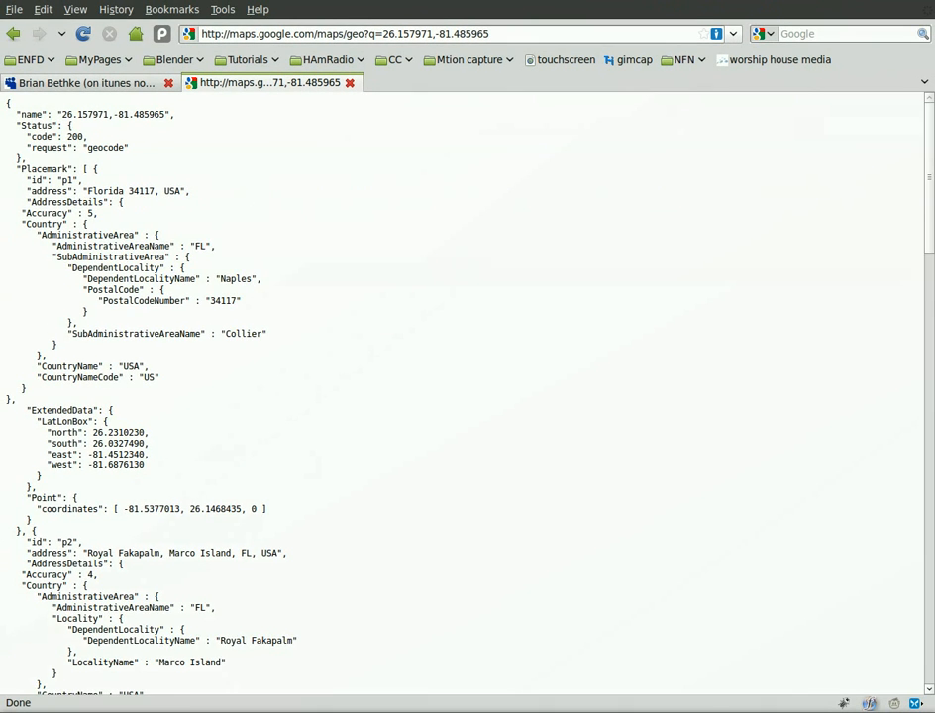
# - Scroll the geocode JSON to the final placemarks p7 and p8, North America and Atlantic Ocean
pyautogui.scroll(-3)
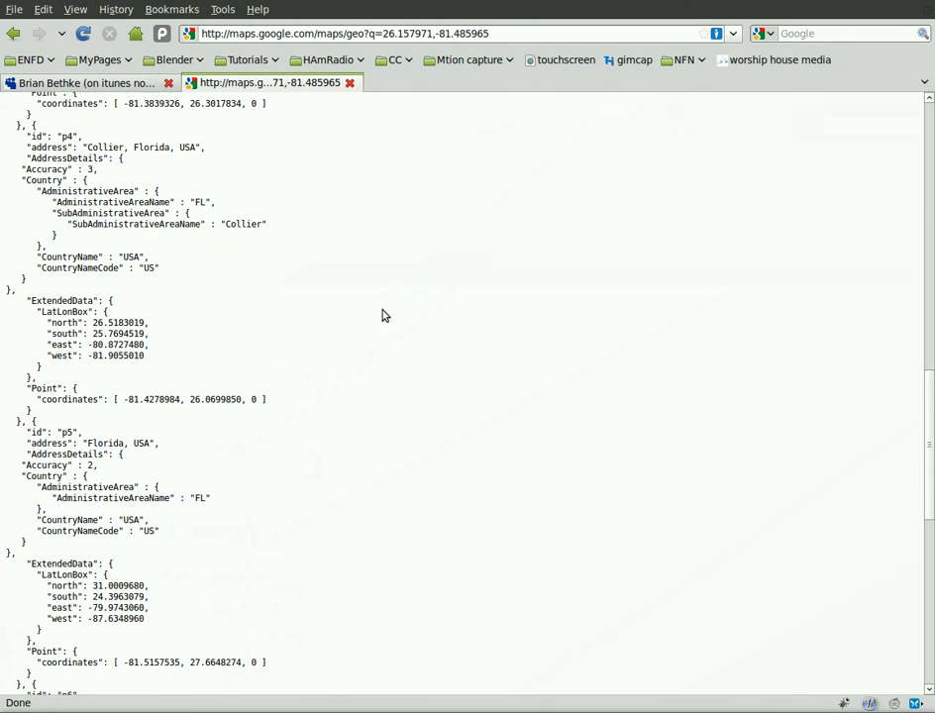
pyautogui.scroll(-3)
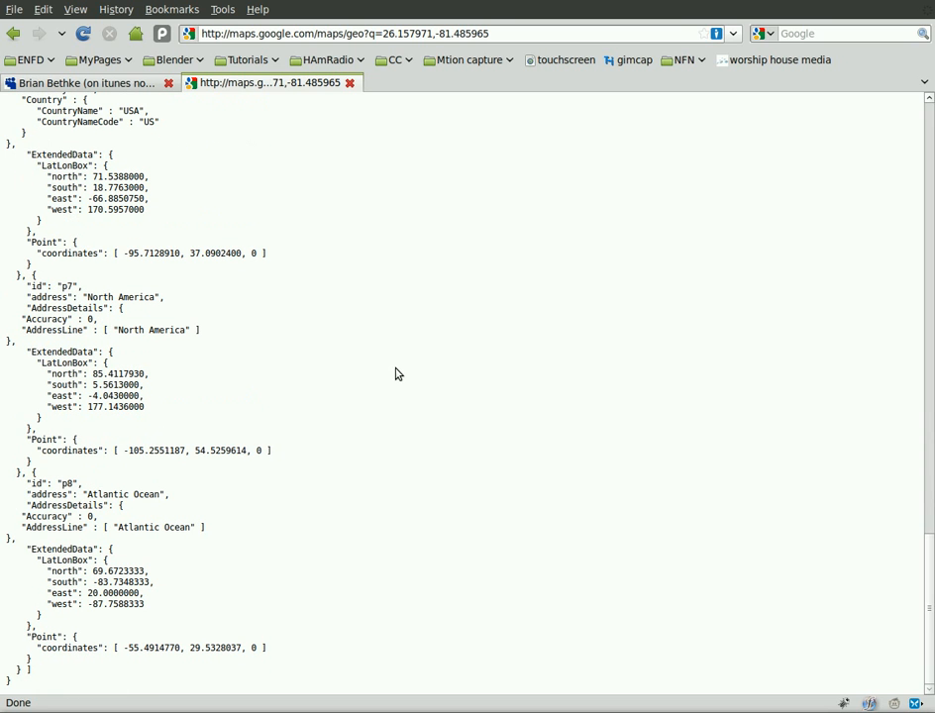
pyautogui.moveTo(487, 507)
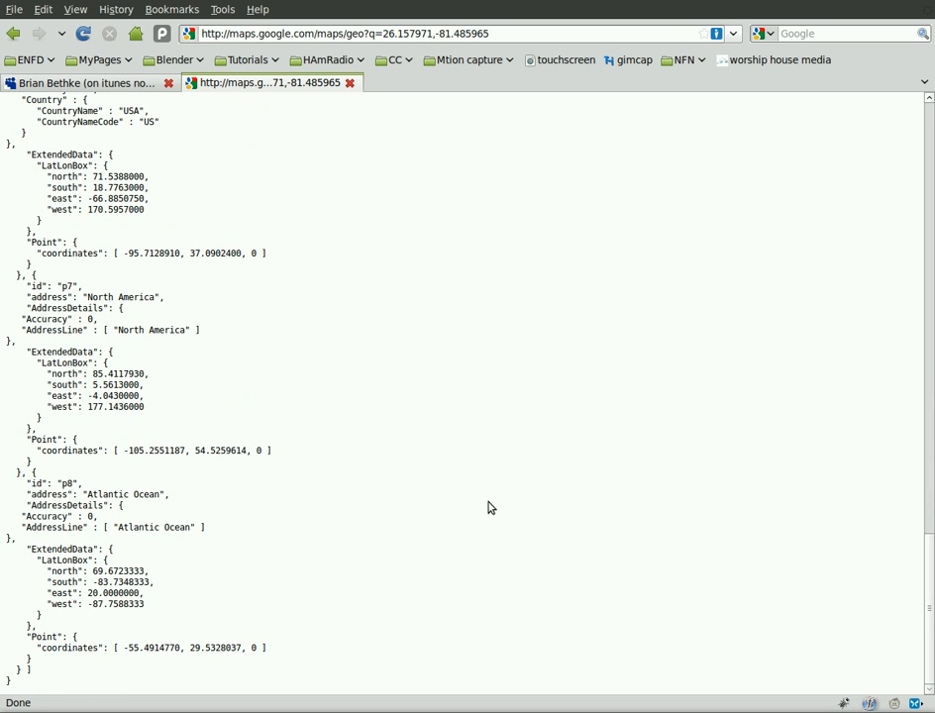
pyautogui.moveTo(497, 494)
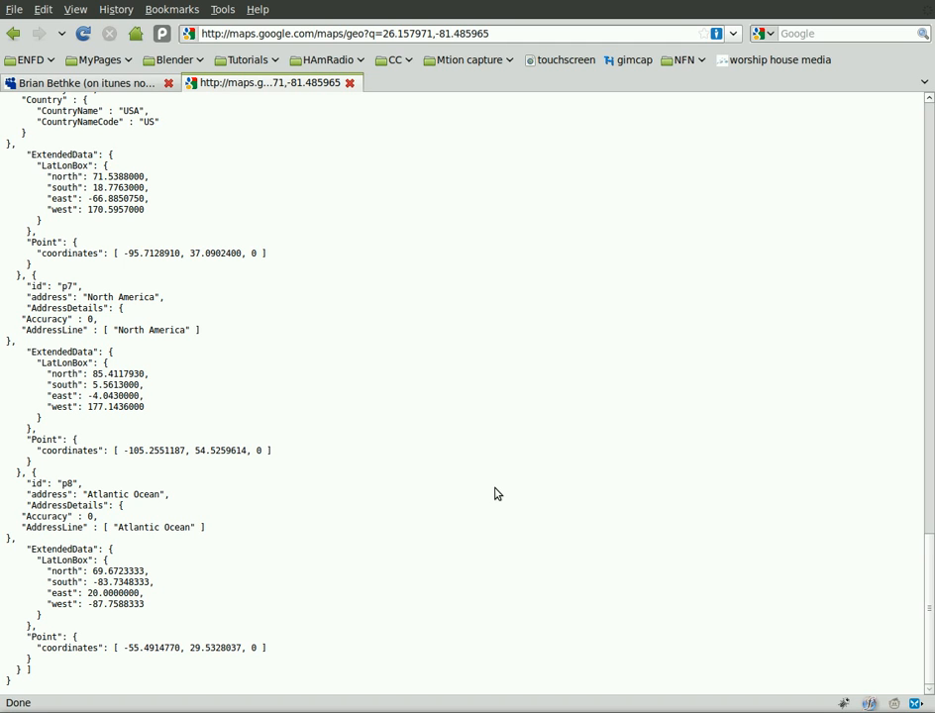
pyautogui.moveTo(731, 655)
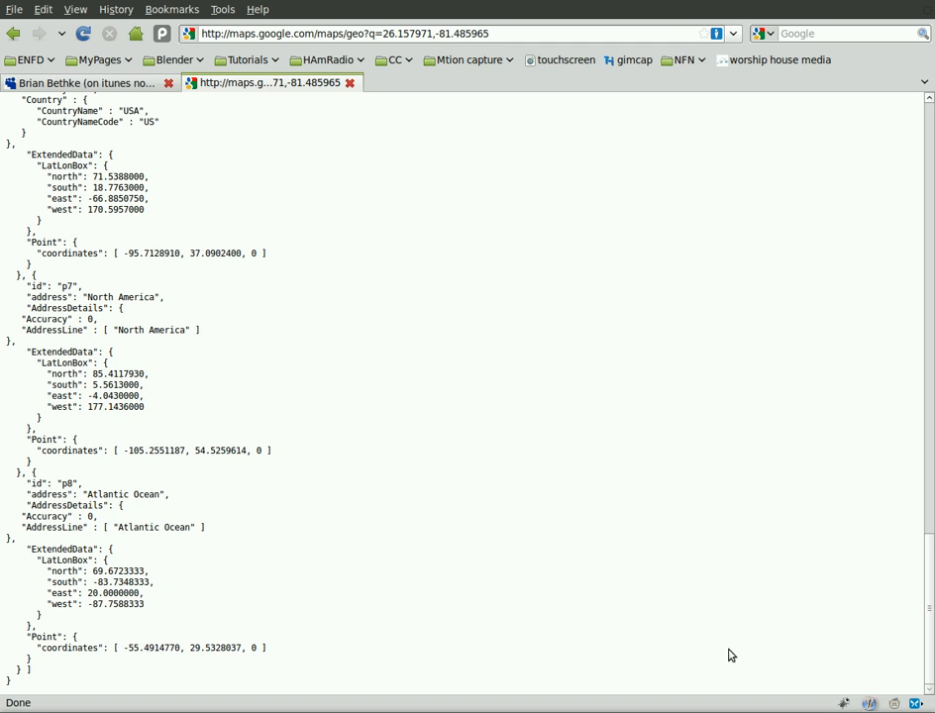